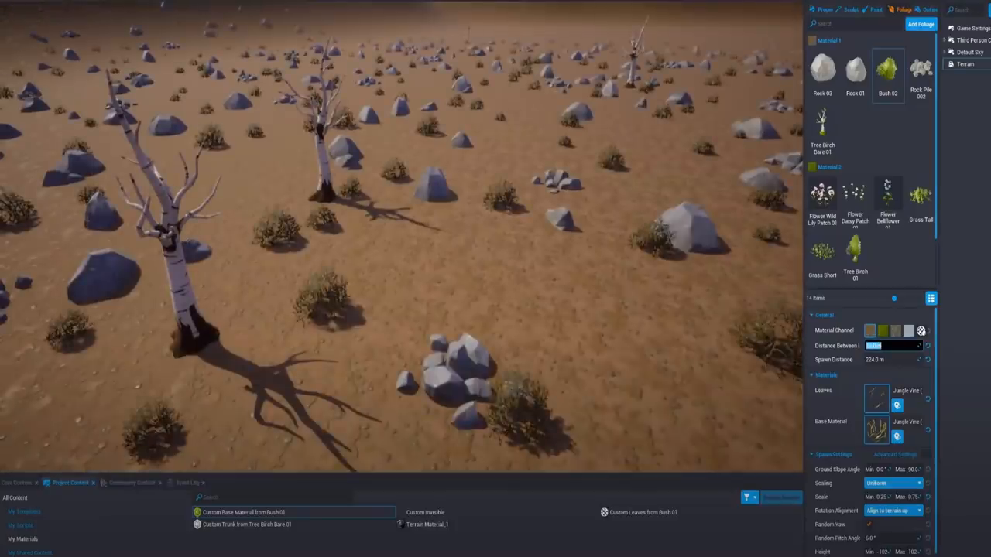
# - Leave the Core foliage scene and bring up Unity's platformer SampleScene with two pillar platforms
pyautogui.click(873, 427)
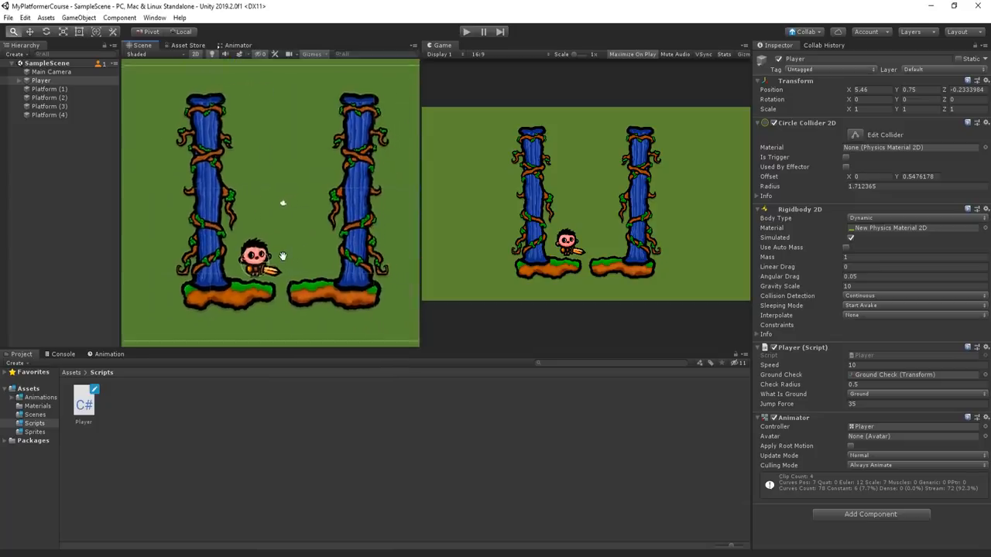
pyautogui.click(48, 88)
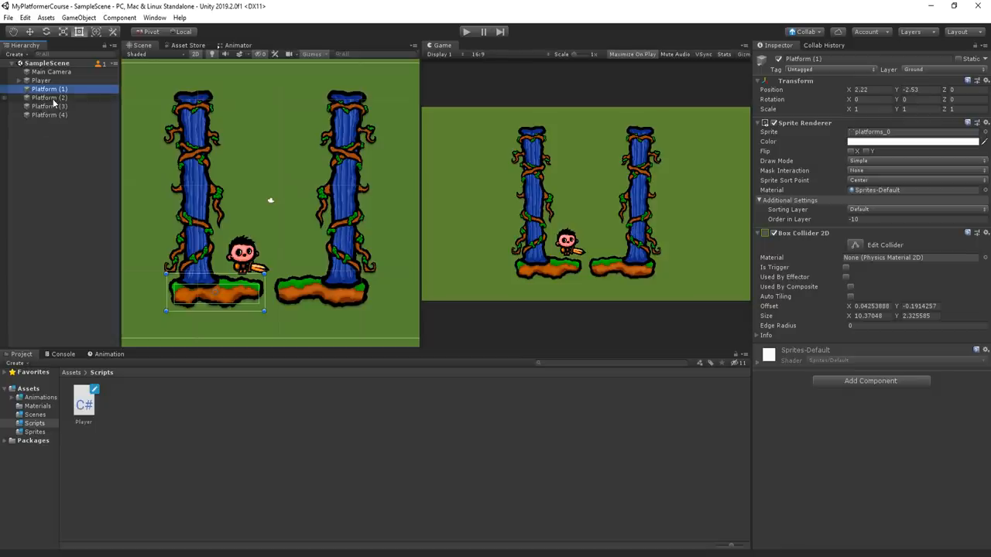
pyautogui.click(48, 106)
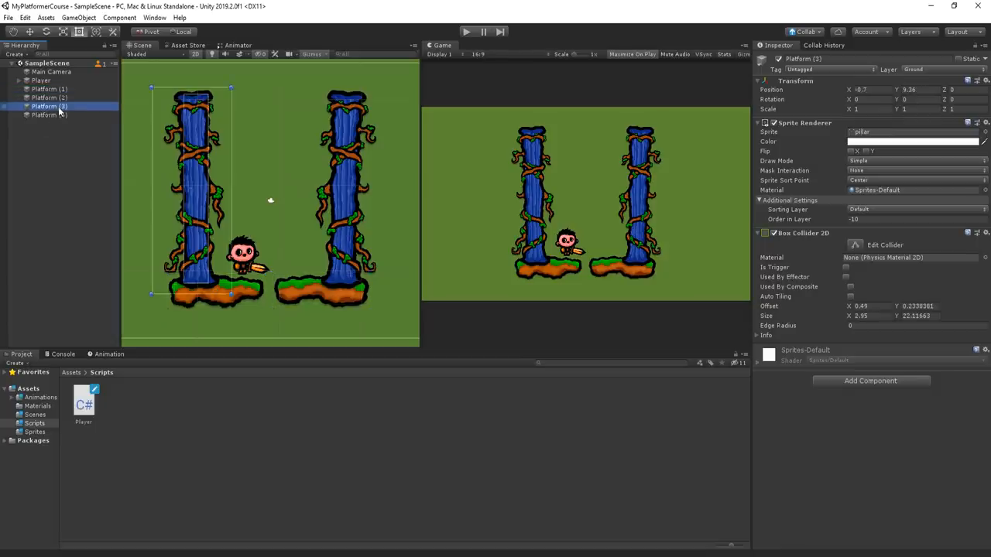
pyautogui.click(43, 115)
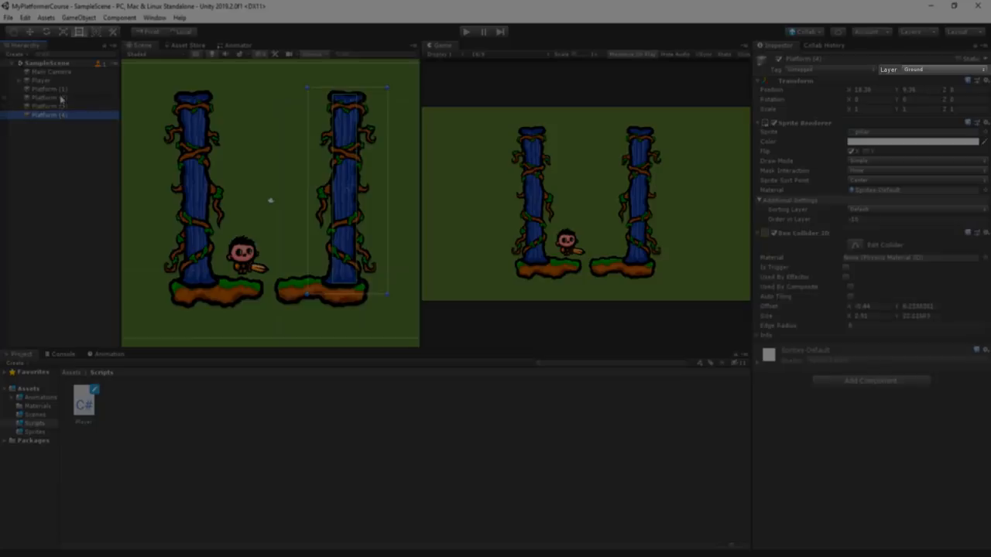
pyautogui.click(39, 80)
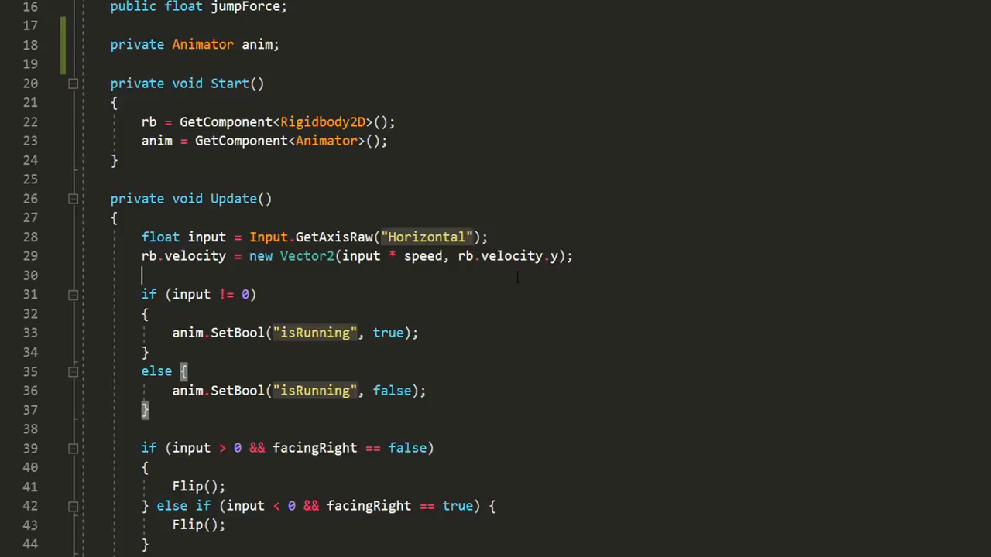
pyautogui.scroll(-3)
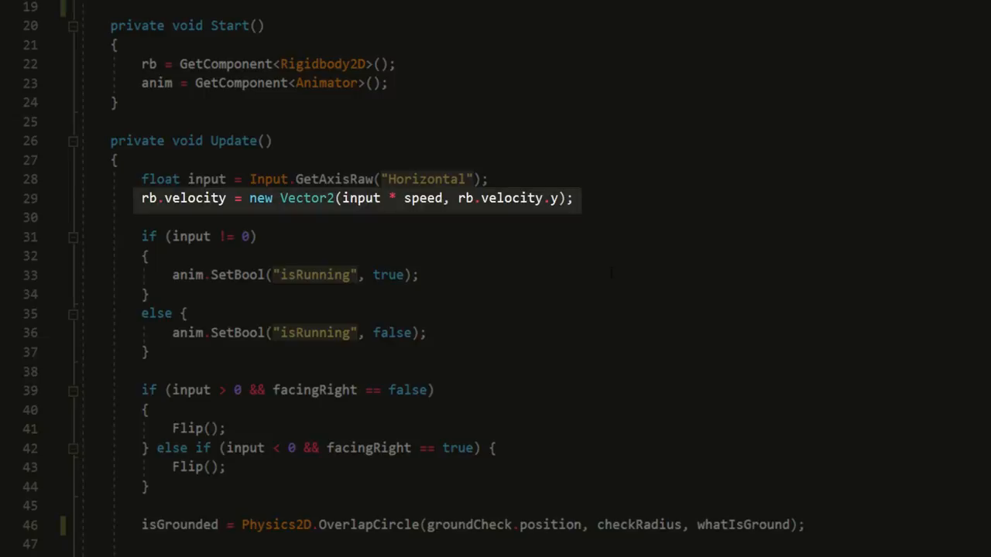
pyautogui.scroll(-3)
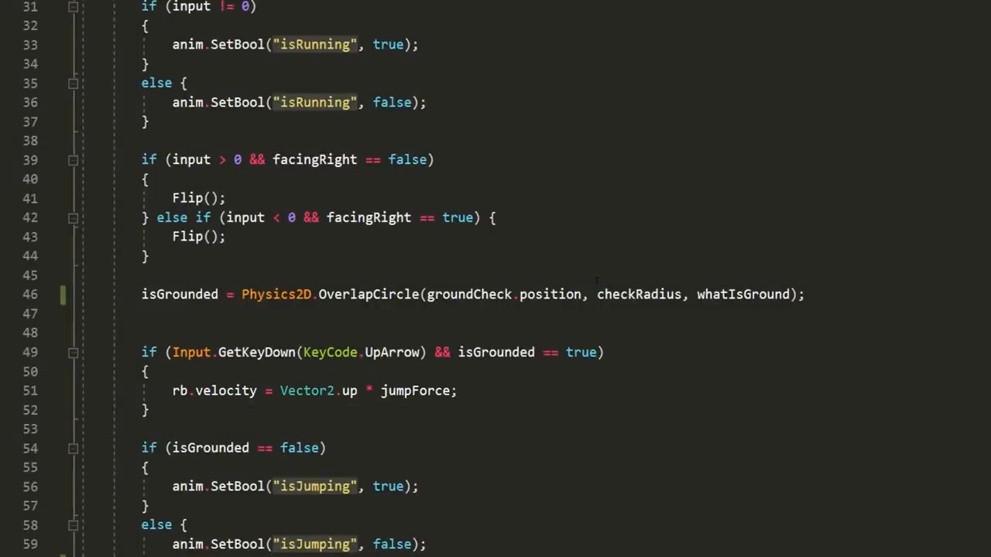
pyautogui.scroll(-3)
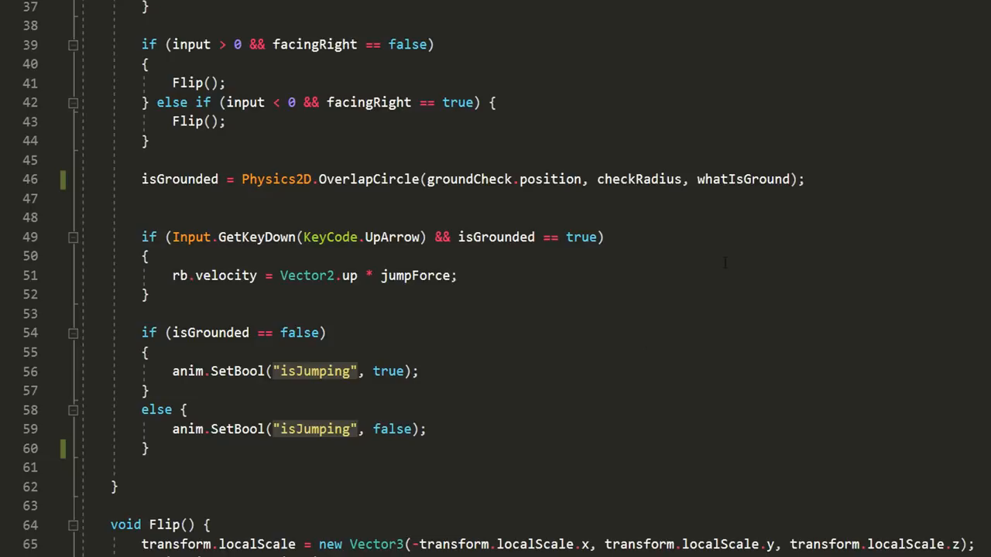
pyautogui.scroll(3)
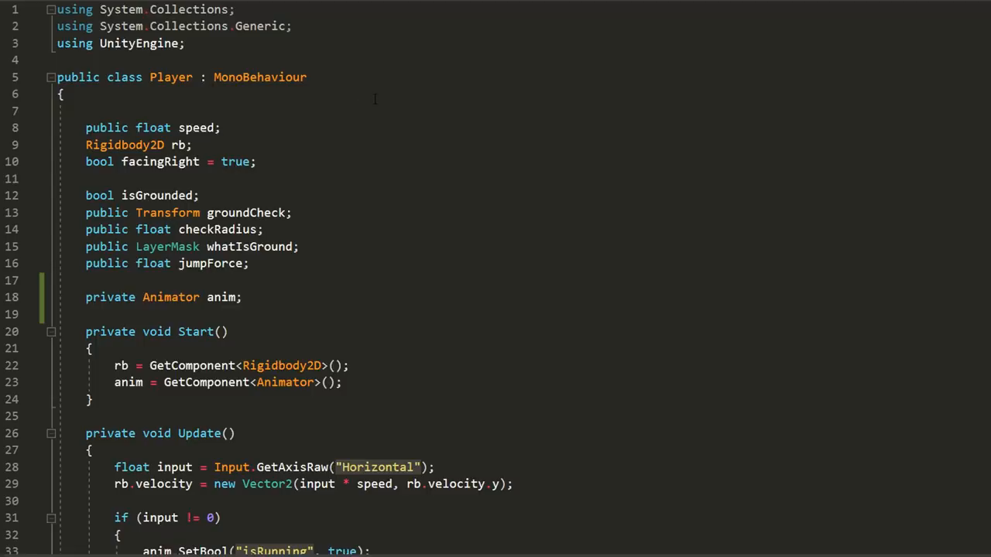
pyautogui.scroll(-3)
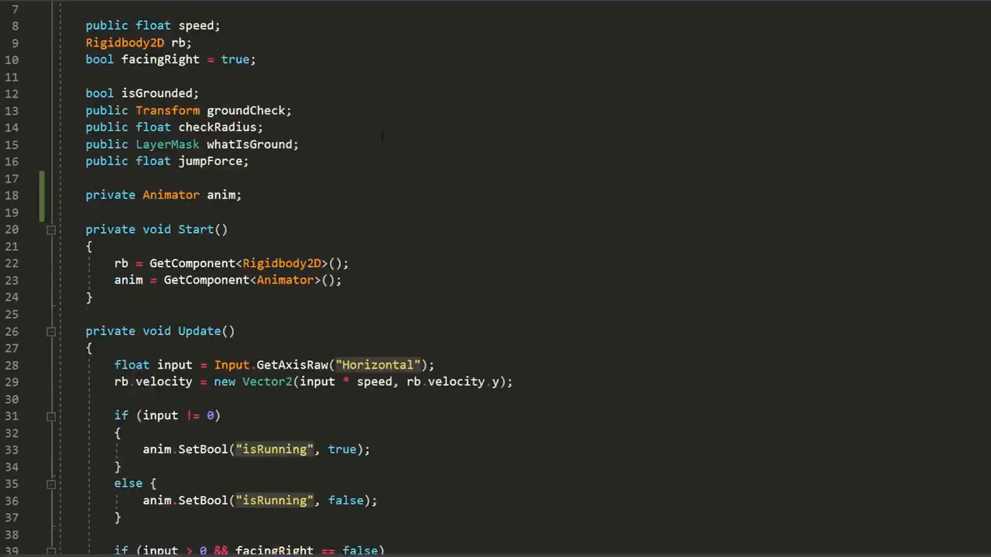
pyautogui.scroll(-3)
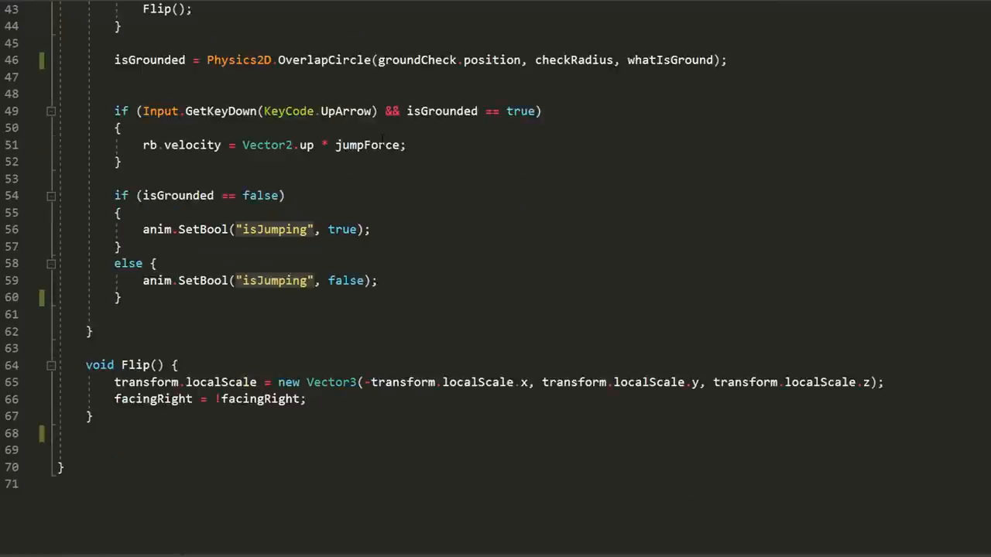
pyautogui.click(452, 17)
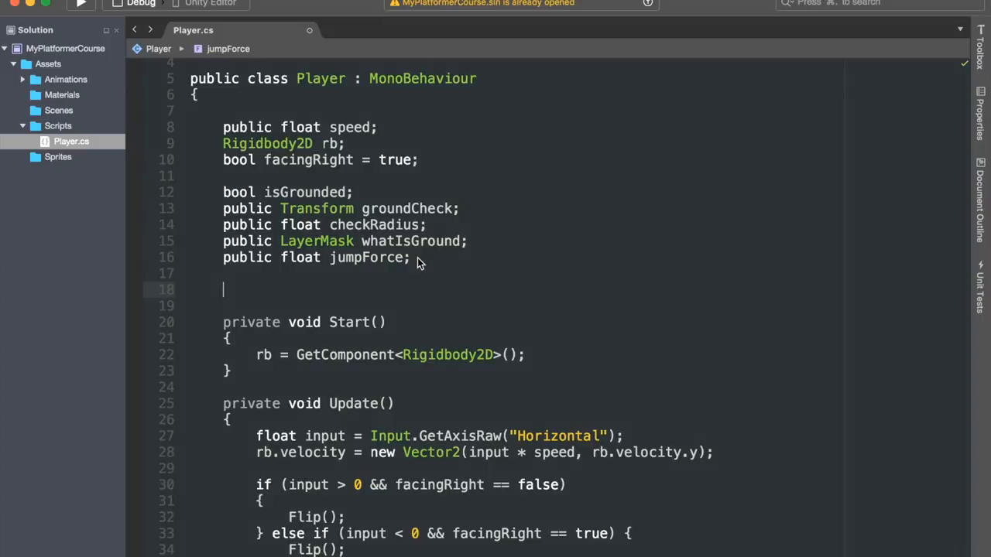
# - Declare bool isTouchingFront, public Transform frontCheck, bool wallSliding and public float wallSlidingSpeed in Player.cs
pyautogui.write('bool isTouchin')
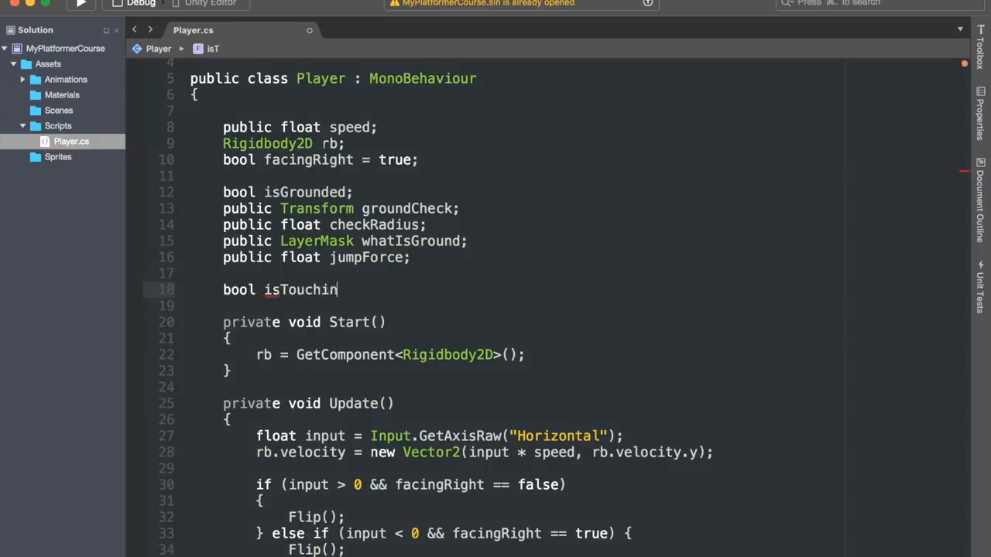
pyautogui.write('gFront')
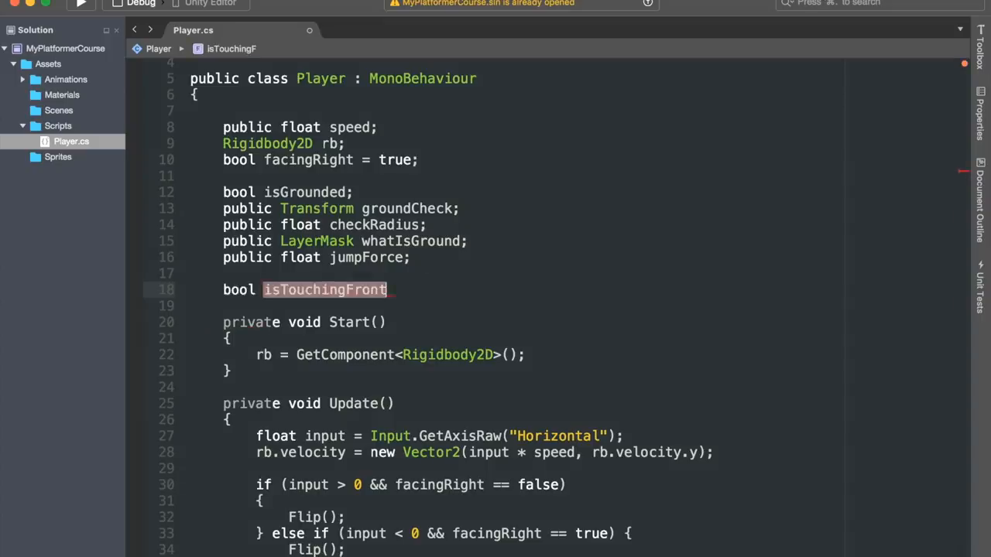
pyautogui.write(';')
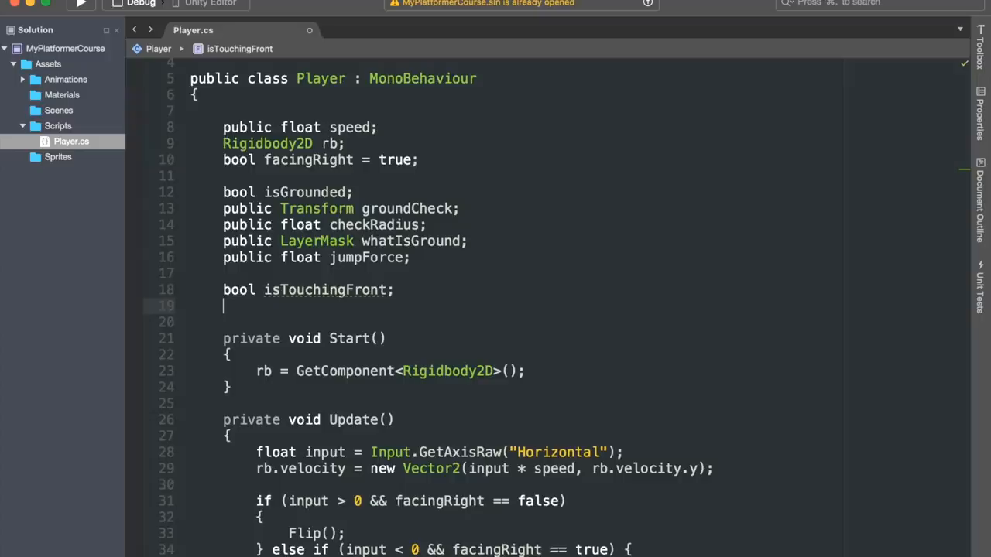
pyautogui.write('public Transform')
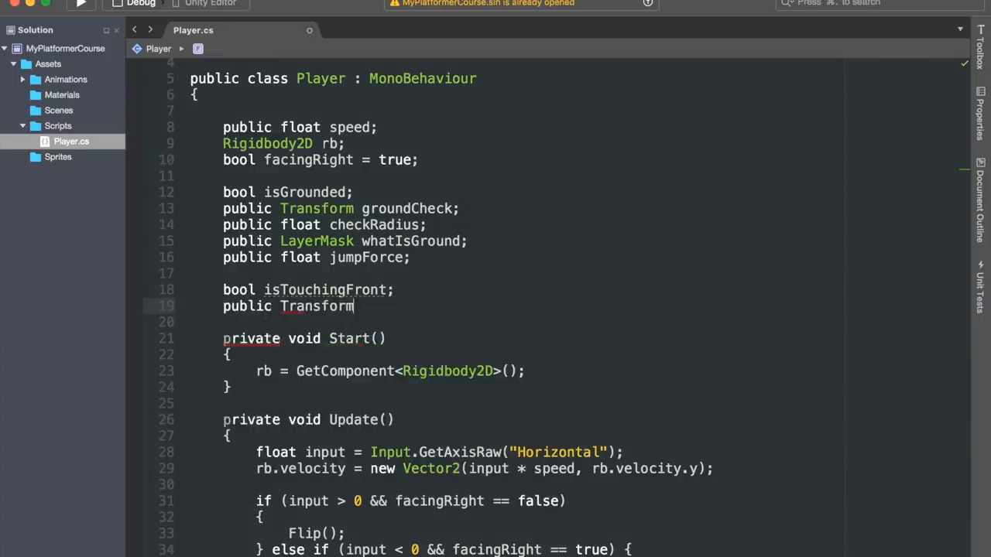
pyautogui.write('frontCheck;')
pyautogui.click(494, 322)
pyautogui.write('bool wallSli')
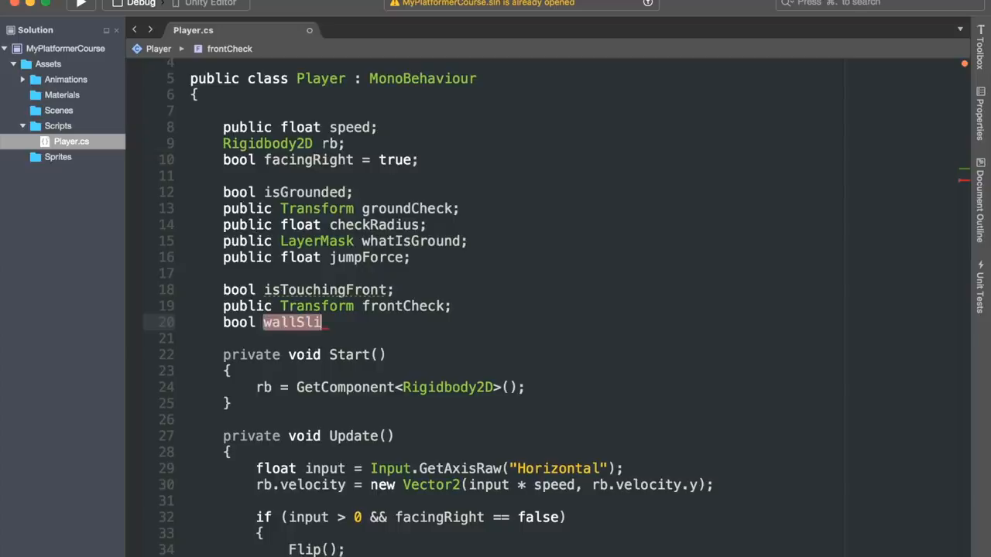
pyautogui.write('ding;')
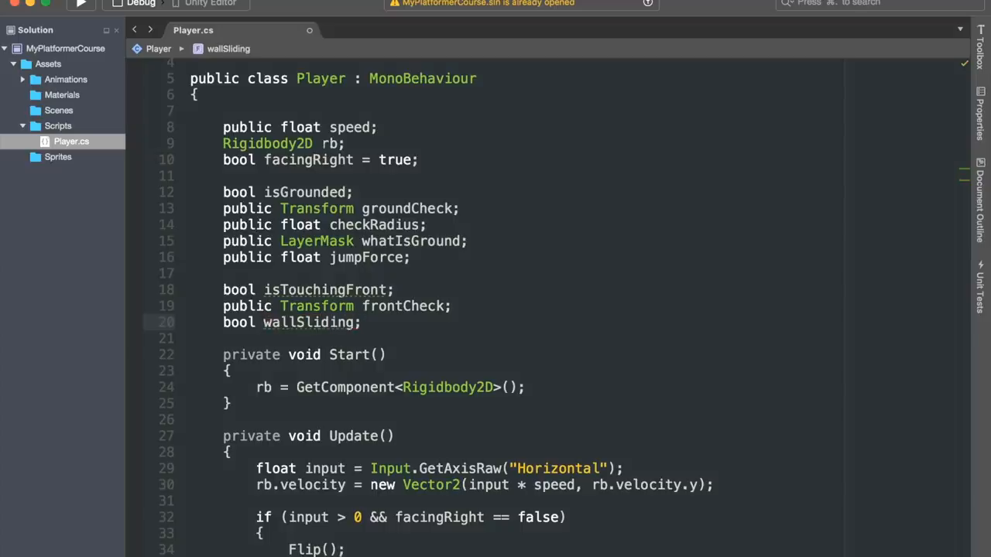
pyautogui.write('public float wallSlidingS')
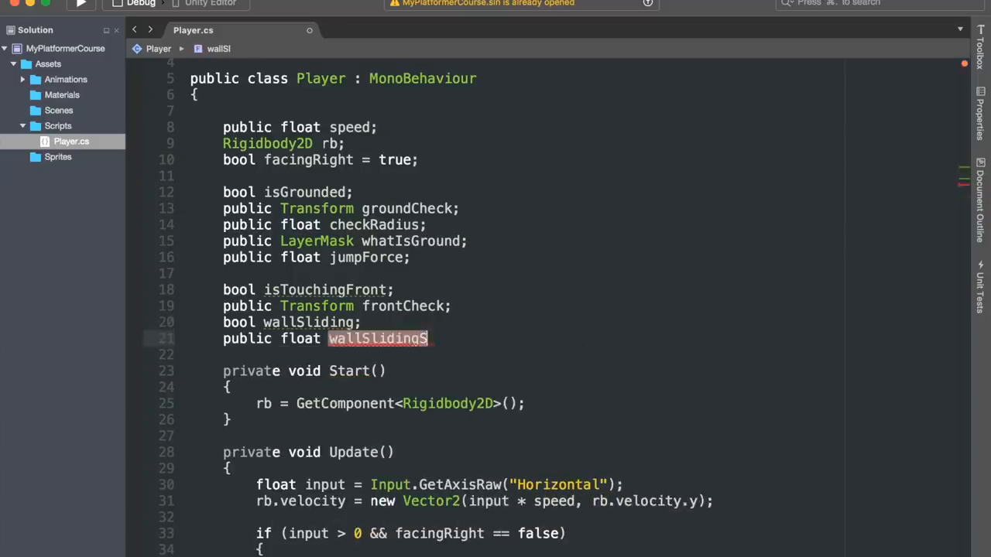
pyautogui.write('peed;')
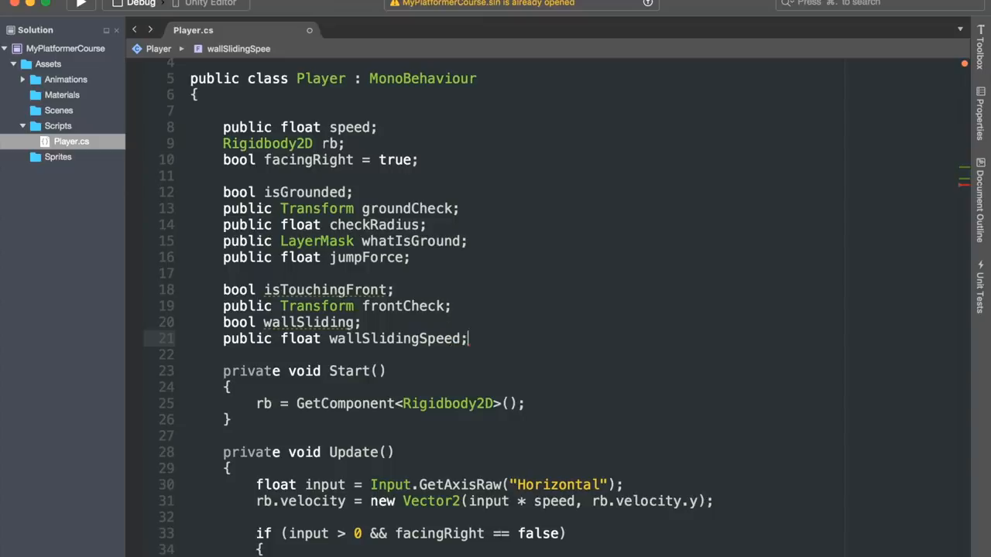
pyautogui.scroll(-3)
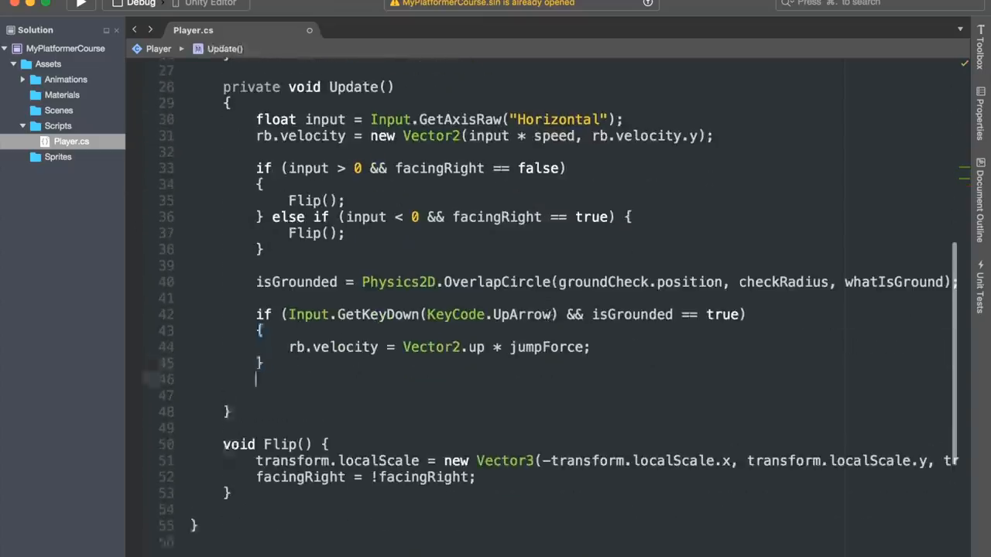
# - In Update, assign isTouchingFront from a Physics2D.OverlapCircle check at frontCheck
pyautogui.write('isTouchingFront =')
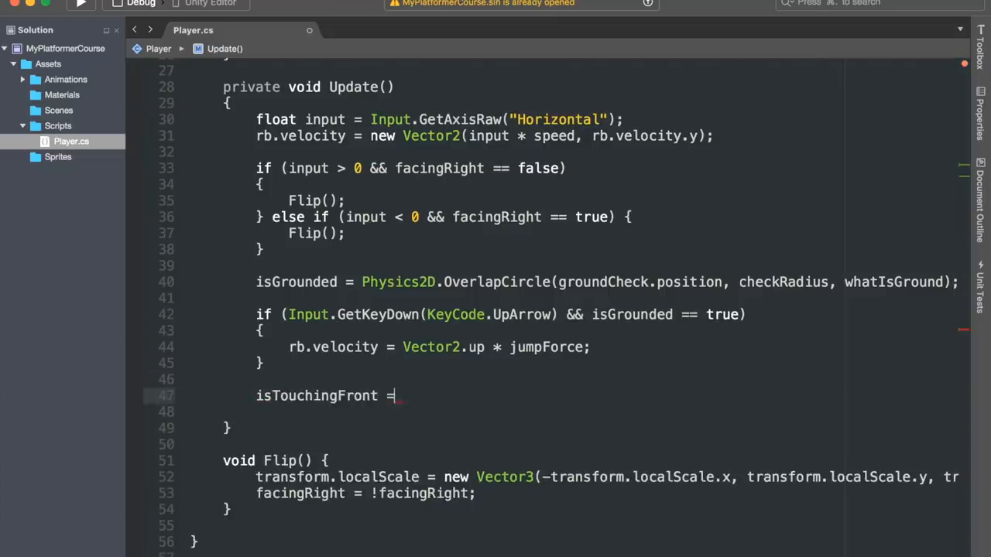
pyautogui.write('Physics2D')
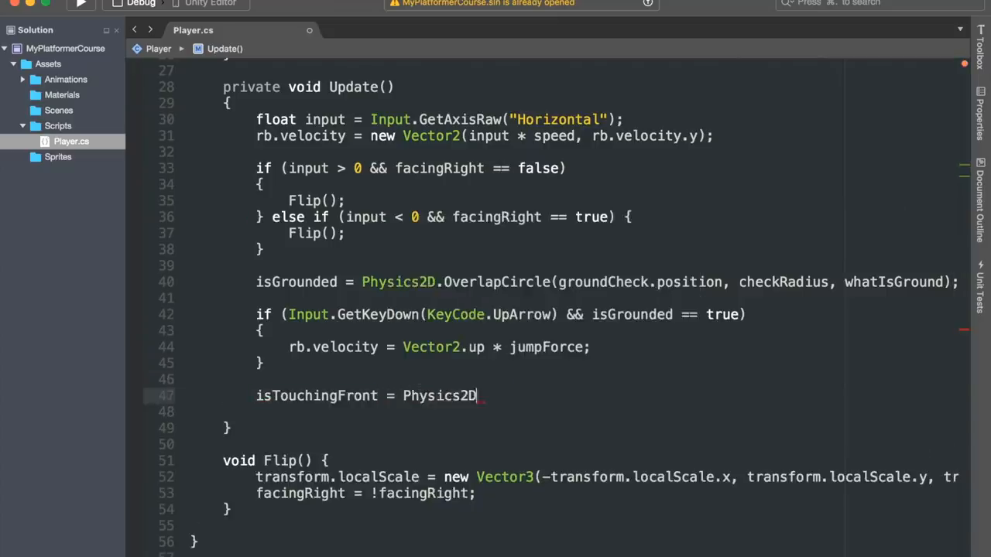
pyautogui.write('.OverlapCircle(frontCheck.position, checkRadius, whatIsGround);')
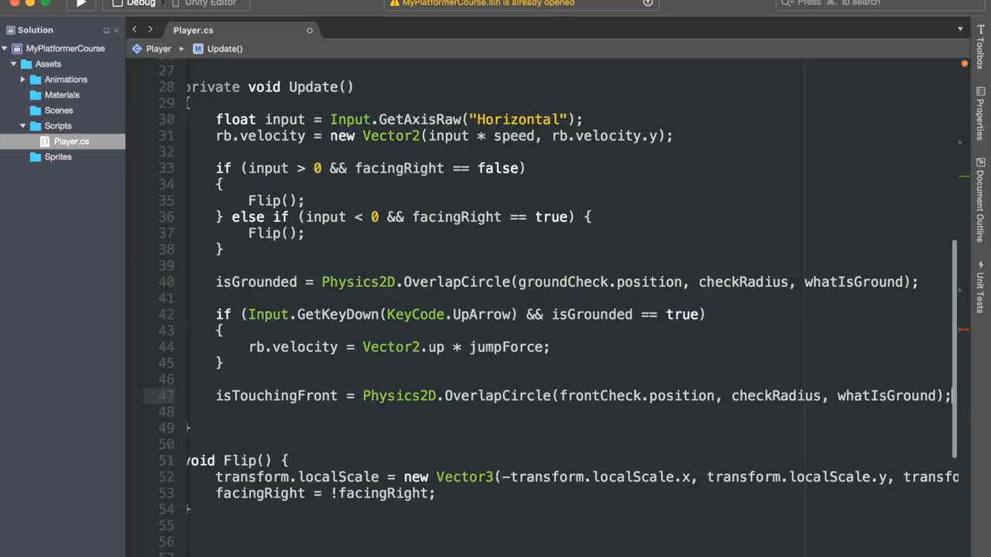
# - Set wallSliding true when touching front, isGrounded is false, and input != 0
pyautogui.write('if (isTouchingFront == true &&')
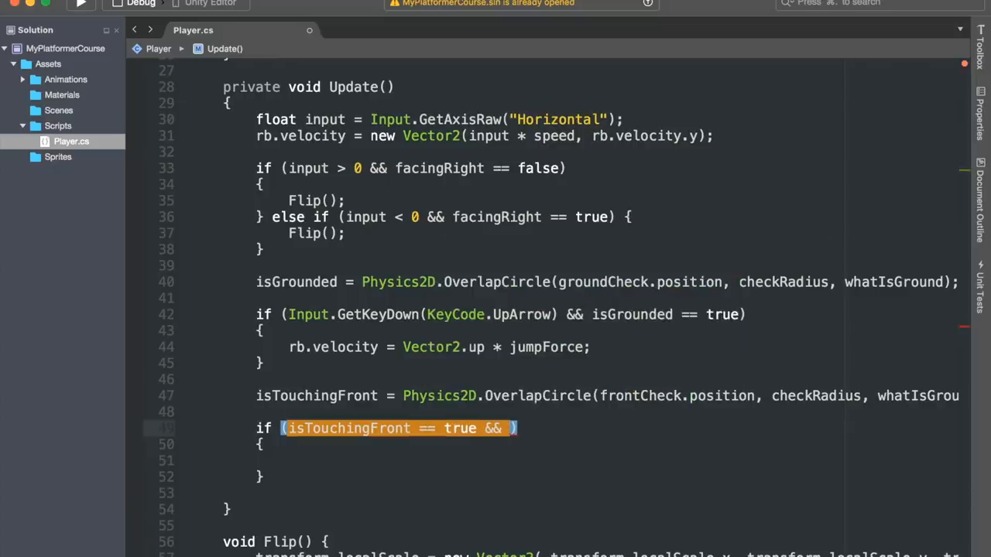
pyautogui.write('isGrounded ==')
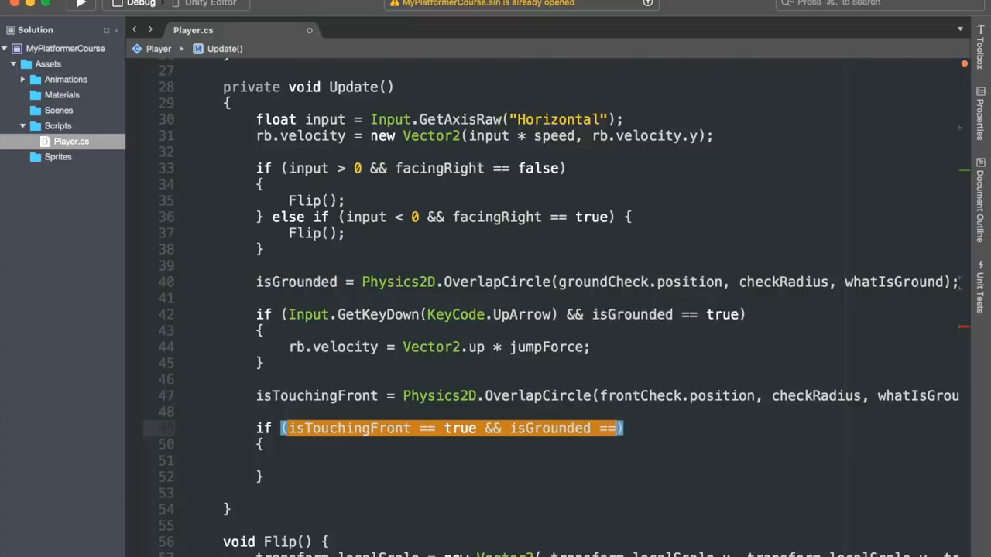
pyautogui.write('false')
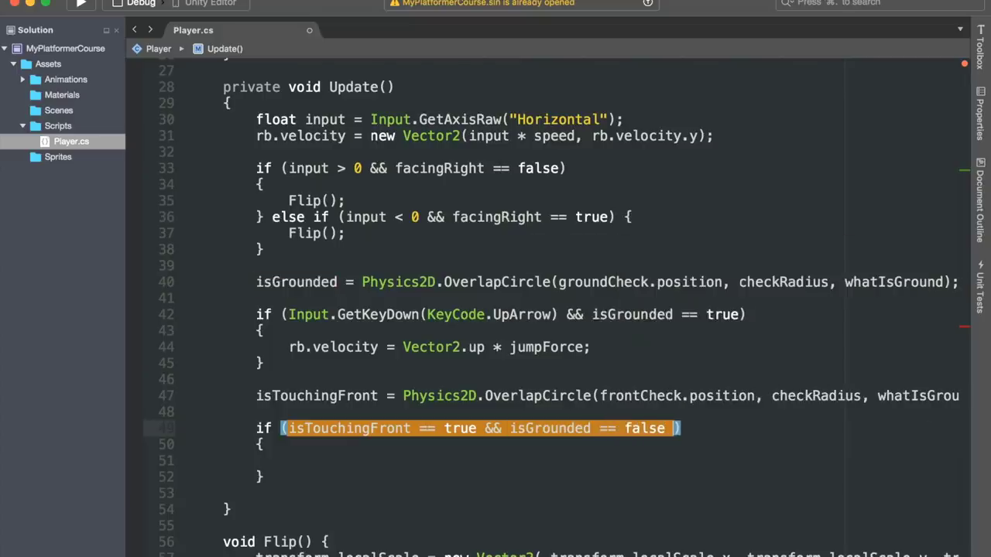
pyautogui.write('&& input != 0')
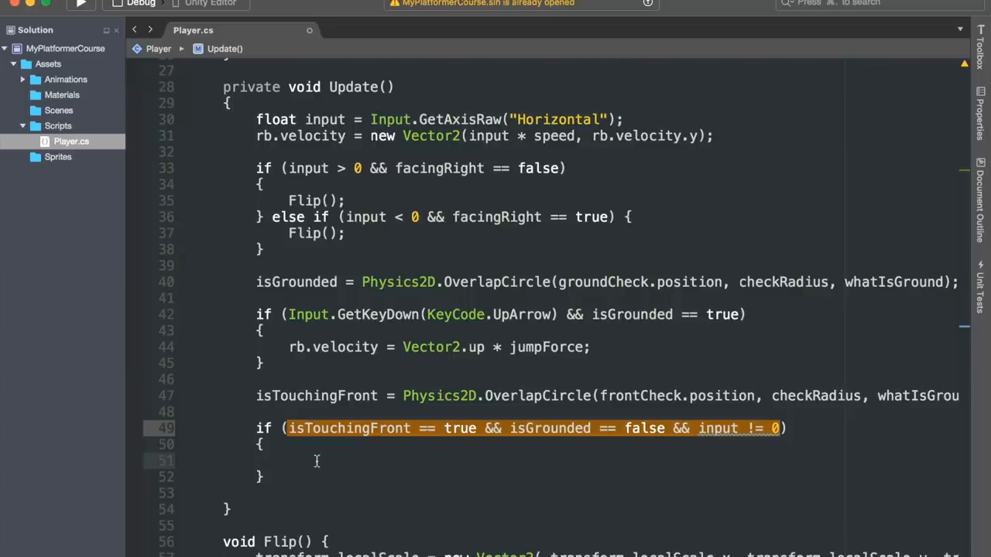
pyautogui.write('wallSliding =')
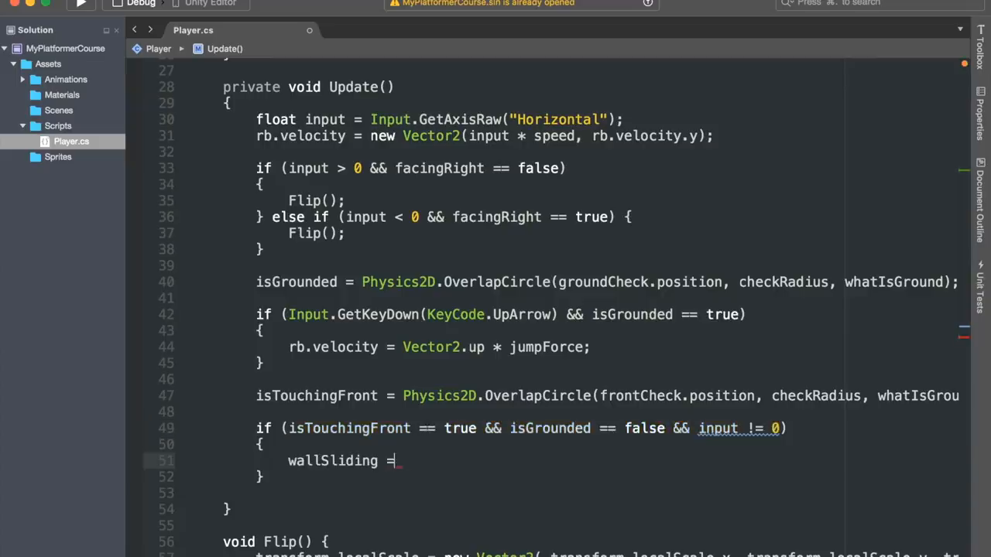
pyautogui.write('true;')
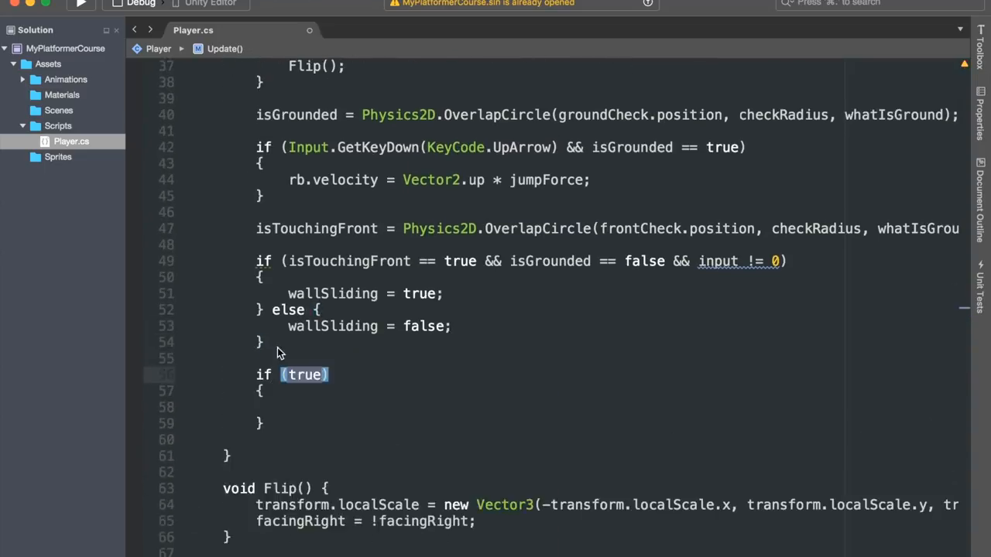
# - When wallSliding, set rb.velocity with y clamped between -wallSlidingSpeed and float.MaxValue
pyautogui.write('wallSliding')
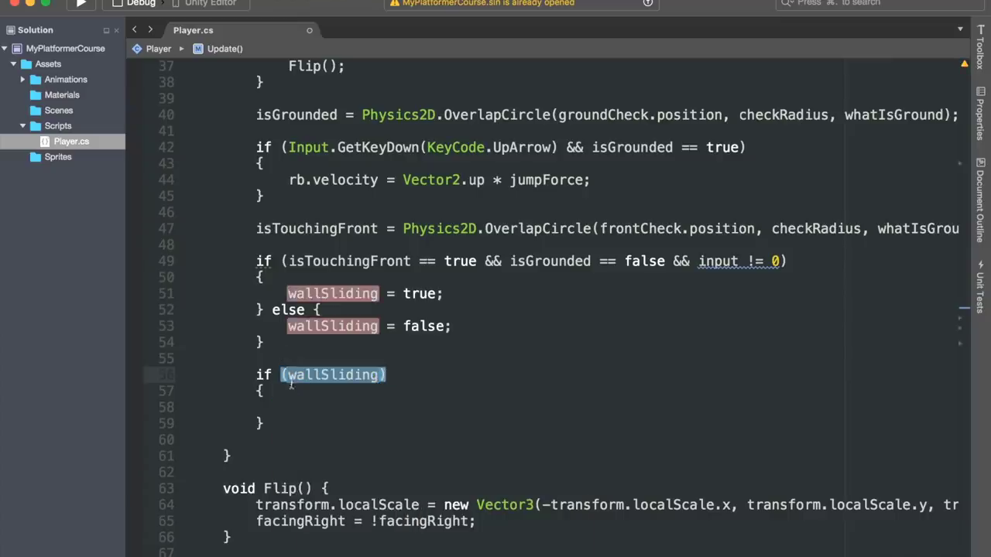
pyautogui.write('rb.velocity')
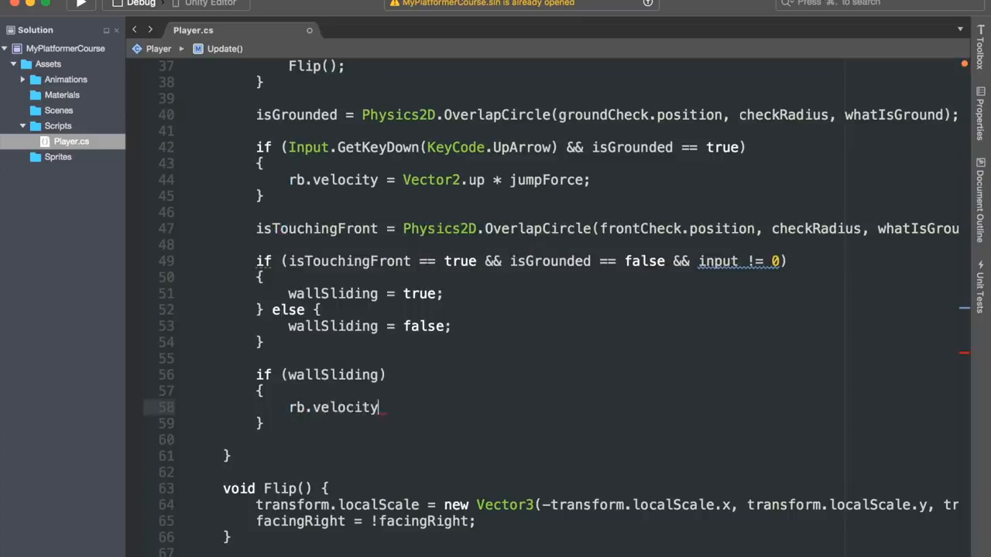
pyautogui.write('= new Vector2')
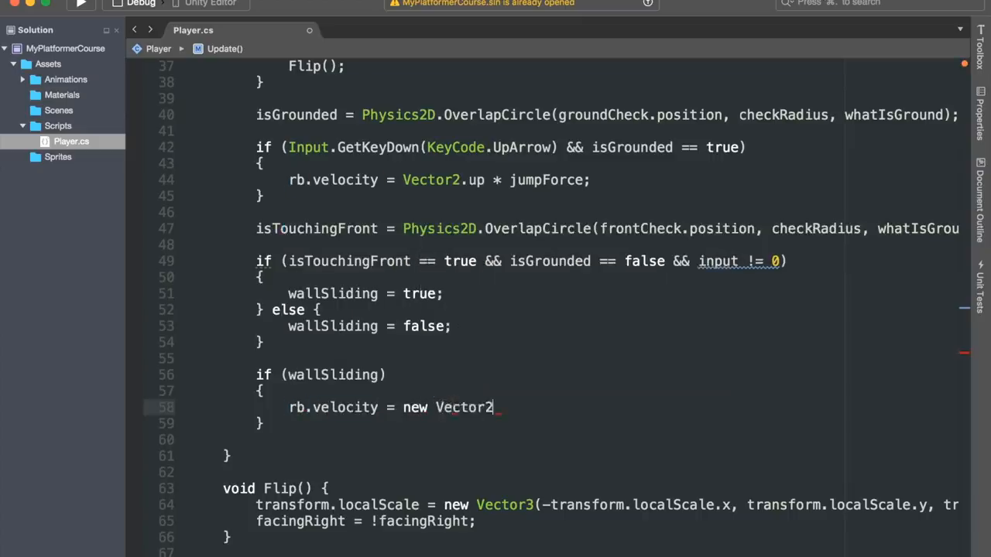
pyautogui.write('(rb.velocity.x')
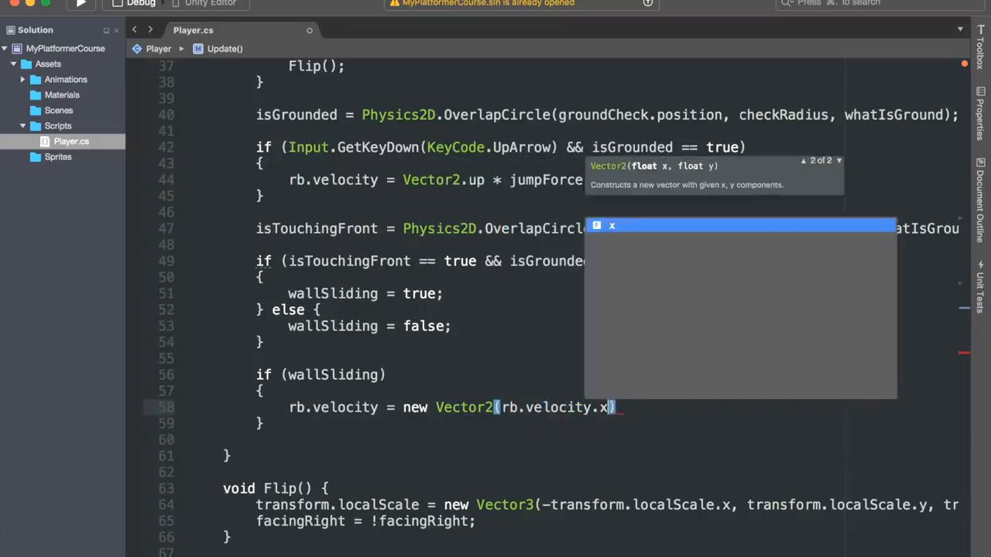
pyautogui.write(',')
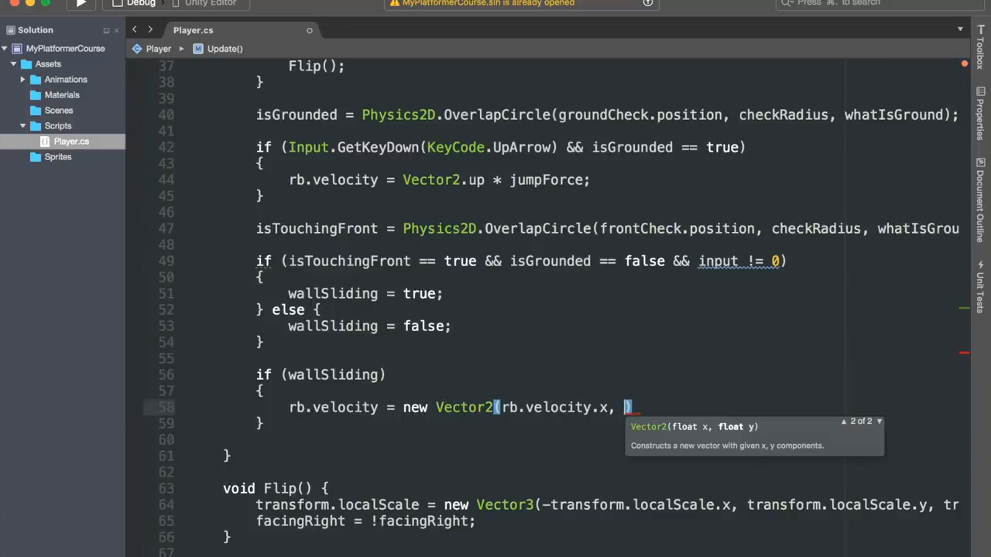
pyautogui.write('Mathf.Clamp')
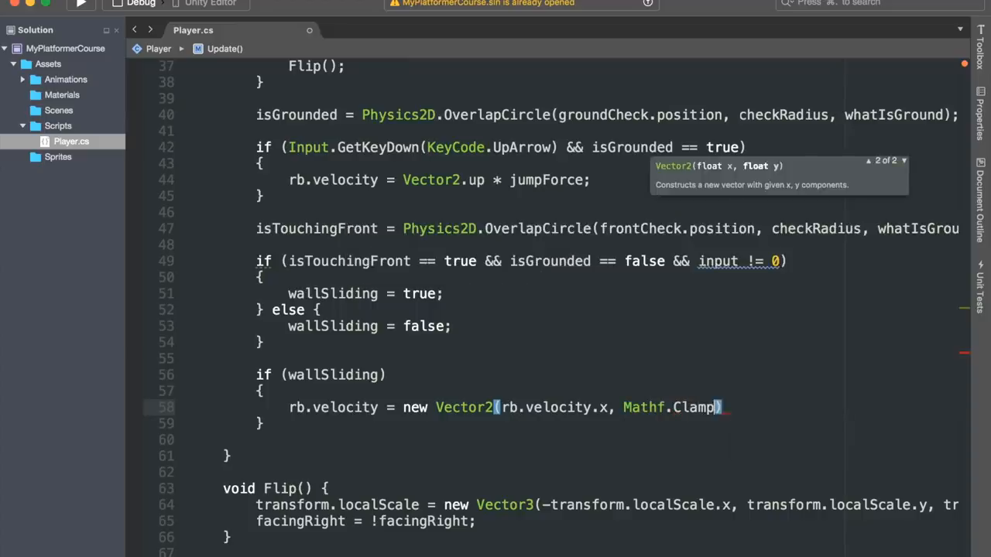
pyautogui.write('(rb.b')
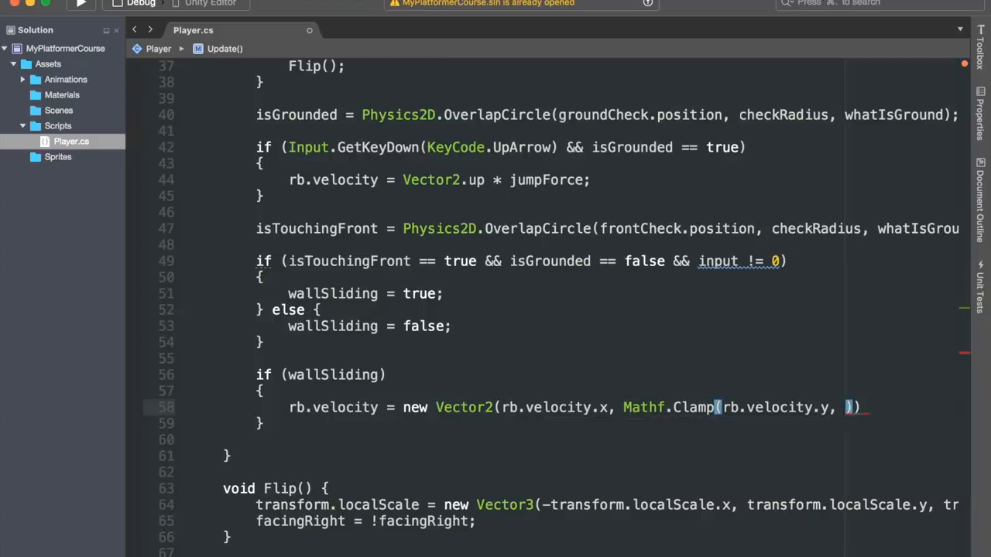
pyautogui.write('wallSlidingSpeed,')
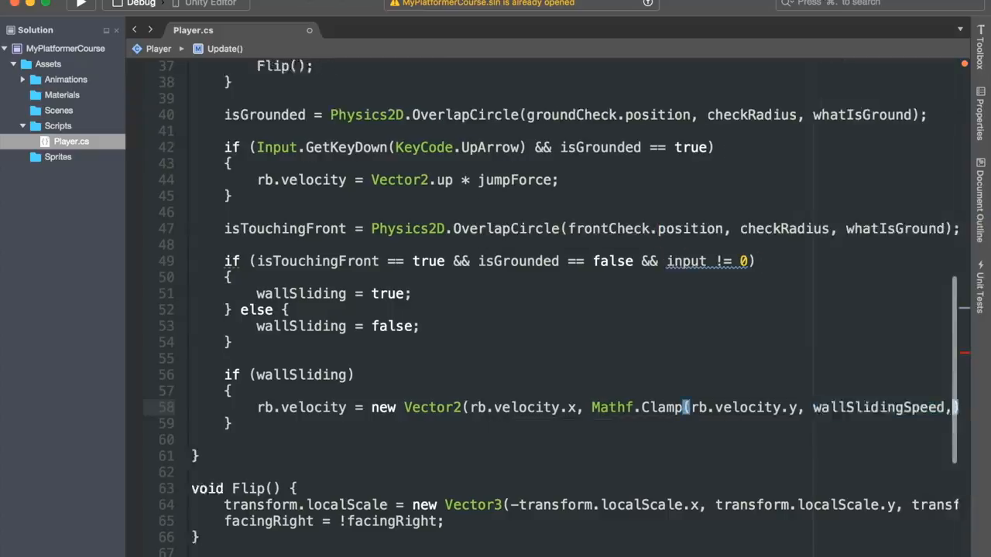
pyautogui.write('float.MaxValue')
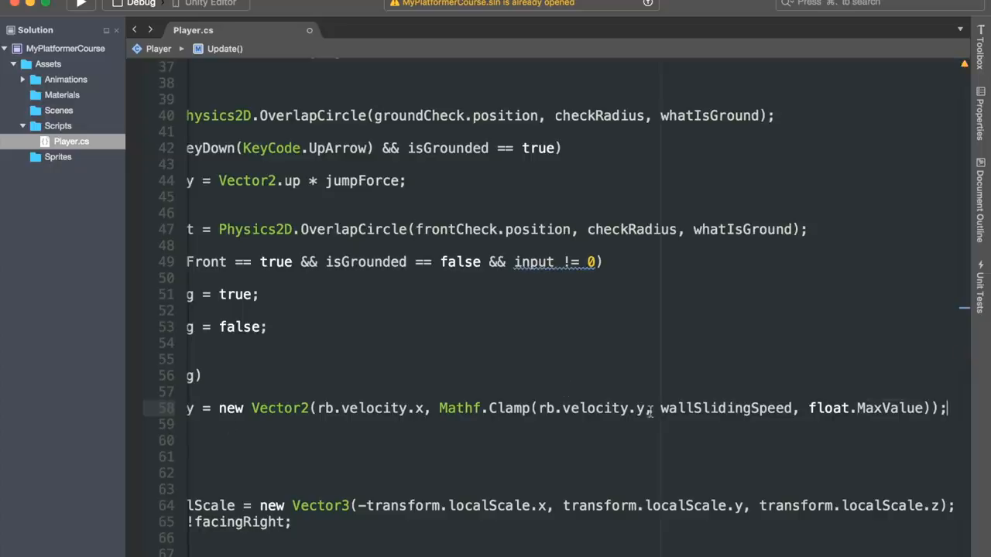
pyautogui.write('-')
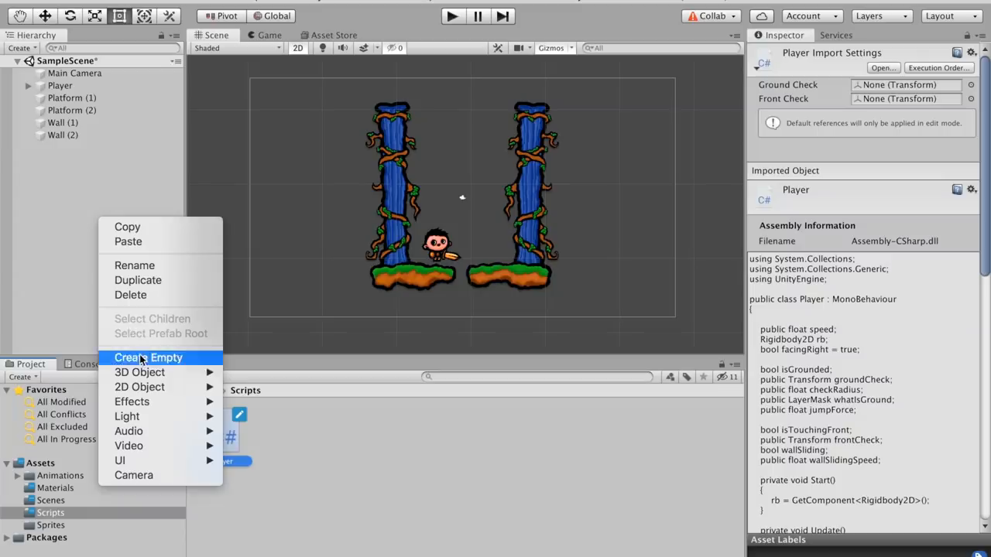
# - Create an empty Front Check object, parent it to Player and place it just ahead
pyautogui.click(148, 358)
pyautogui.write('Front Check')
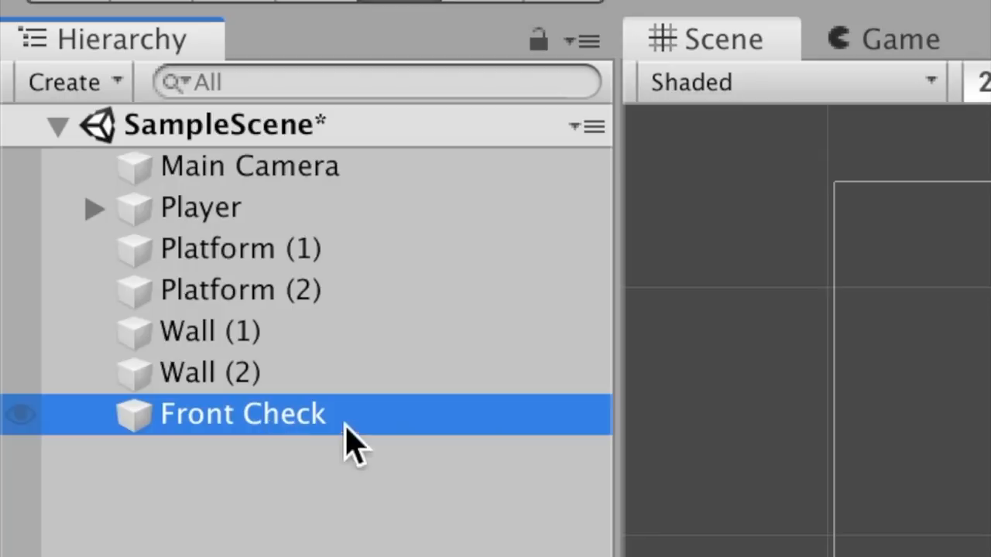
pyautogui.moveTo(348, 442); pyautogui.dragTo(224, 207)
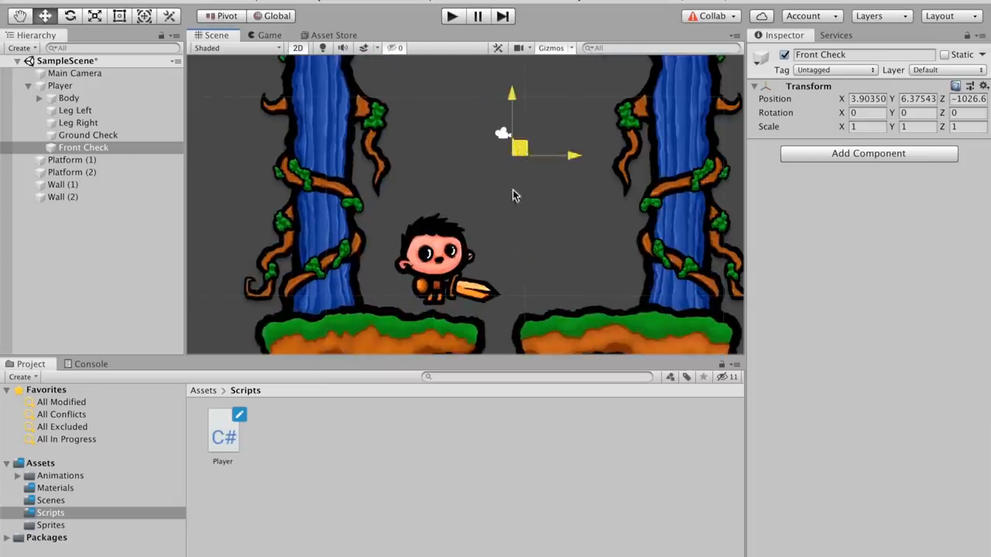
pyautogui.moveTo(518, 147); pyautogui.dragTo(476, 275)
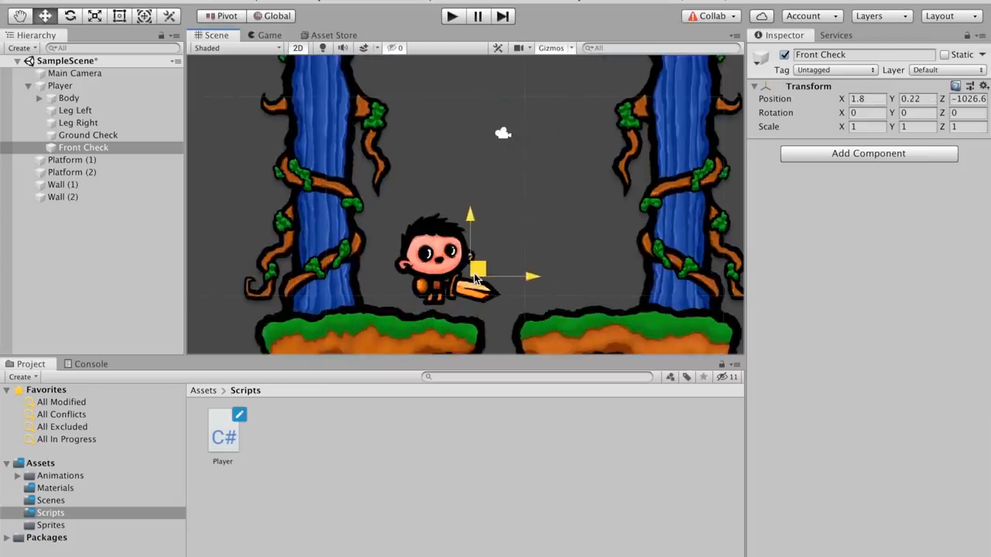
# - Set the Player script's Wall Sliding Speed to 5
pyautogui.click(56, 85)
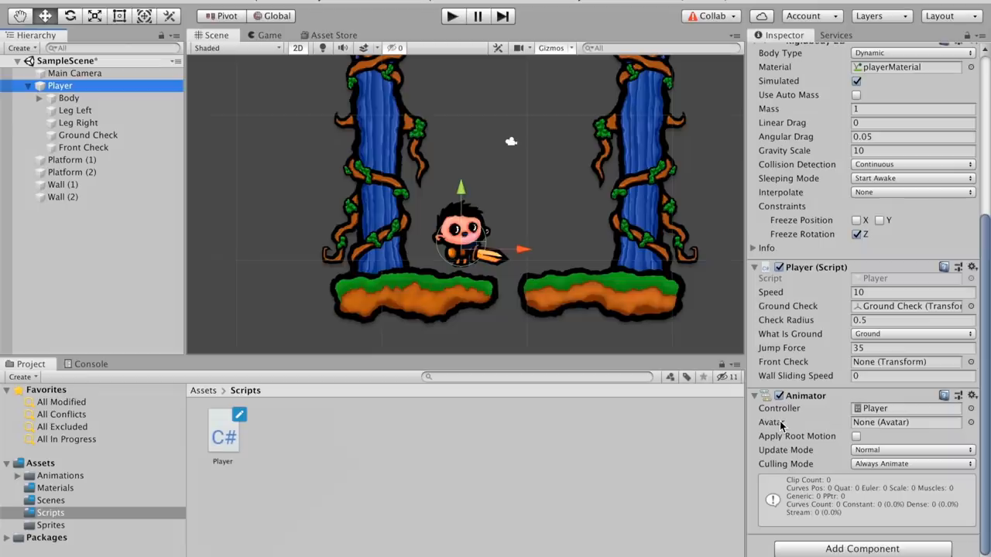
pyautogui.click(84, 147)
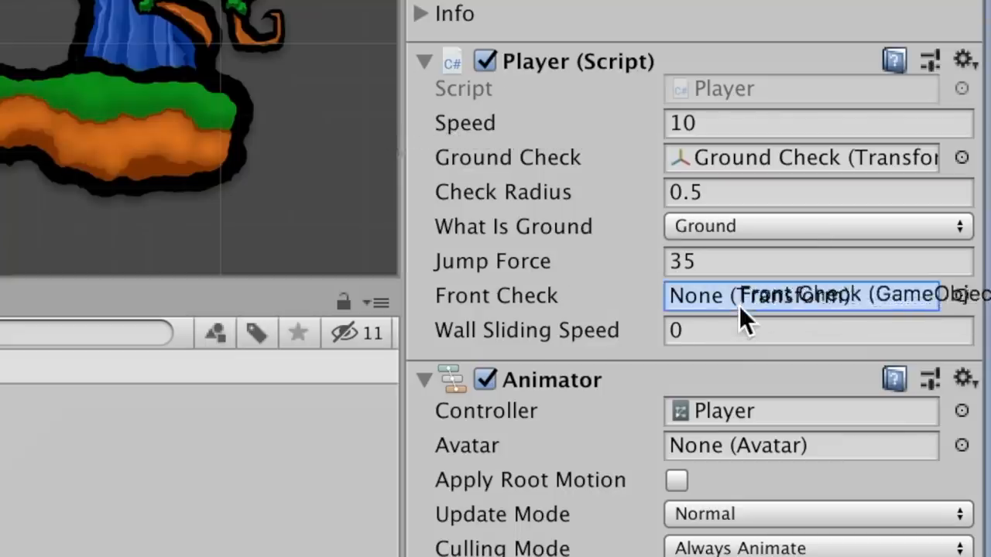
pyautogui.write('5')
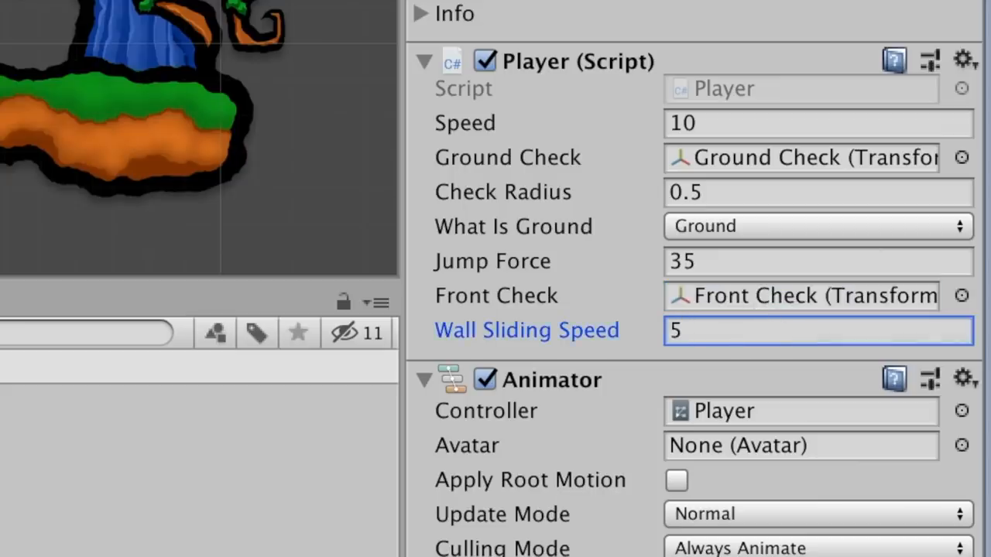
pyautogui.click(452, 17)
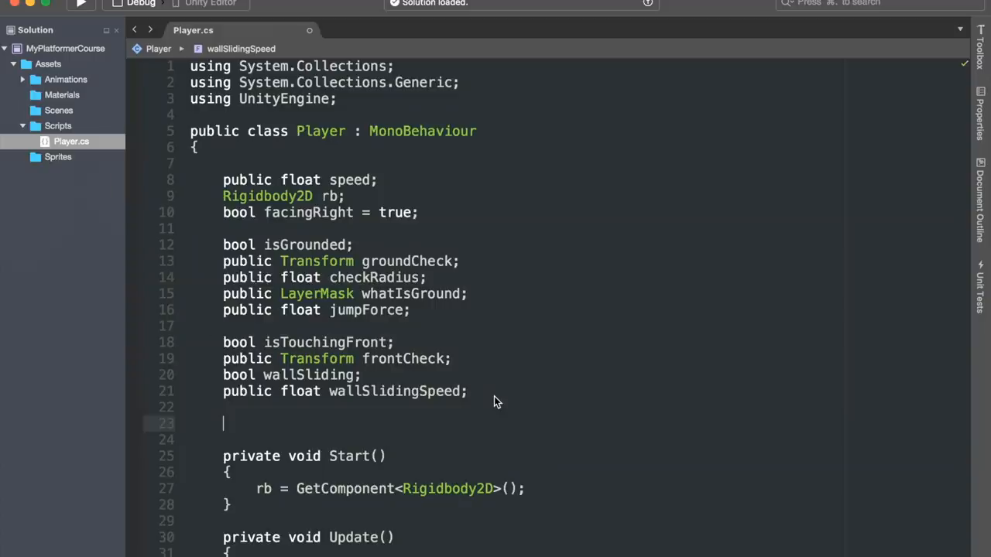
# - Declare bool wallJumping and public floats xWallForce, yWallForce and wallJumpTime in Player.cs
pyautogui.write('bool')
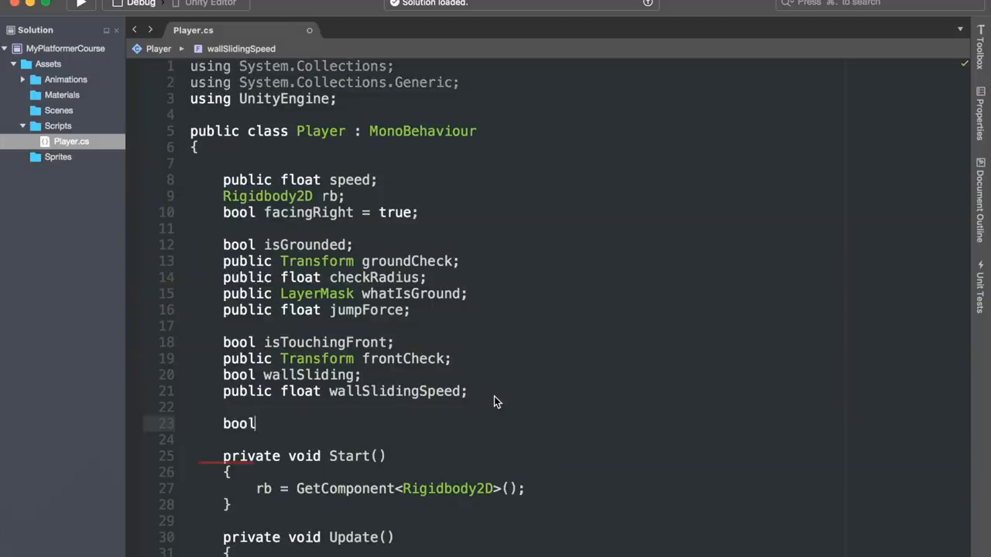
pyautogui.write('wallJ')
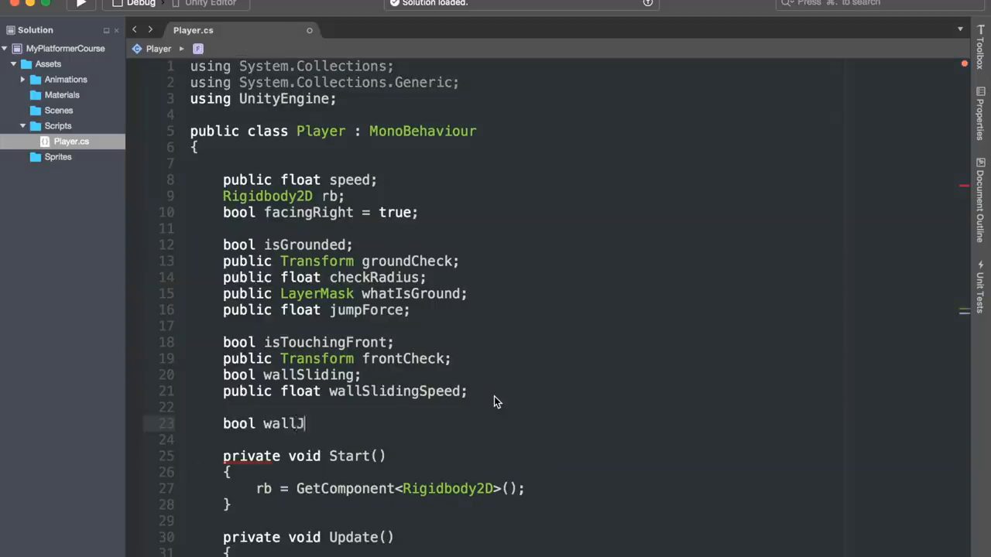
pyautogui.write('umping;')
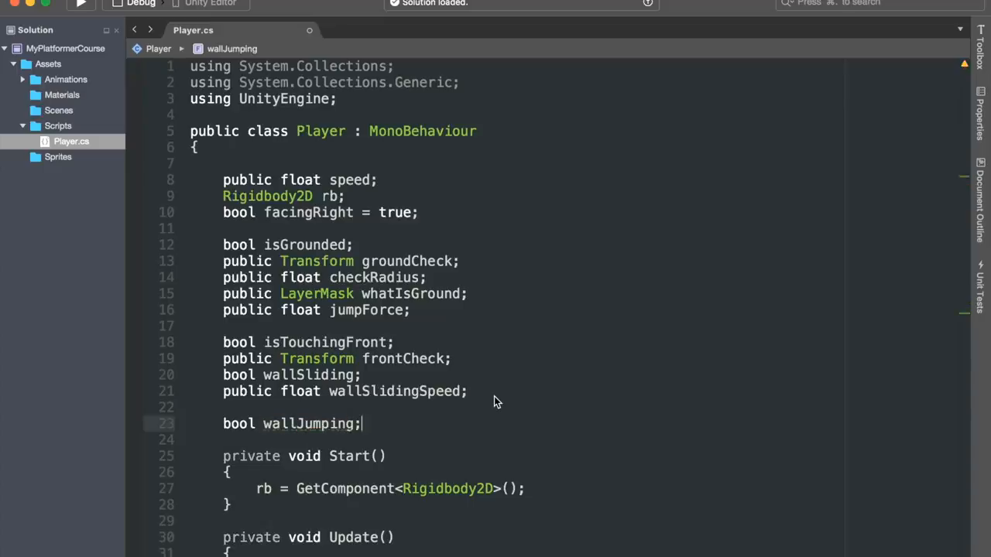
pyautogui.write('public float xWall')
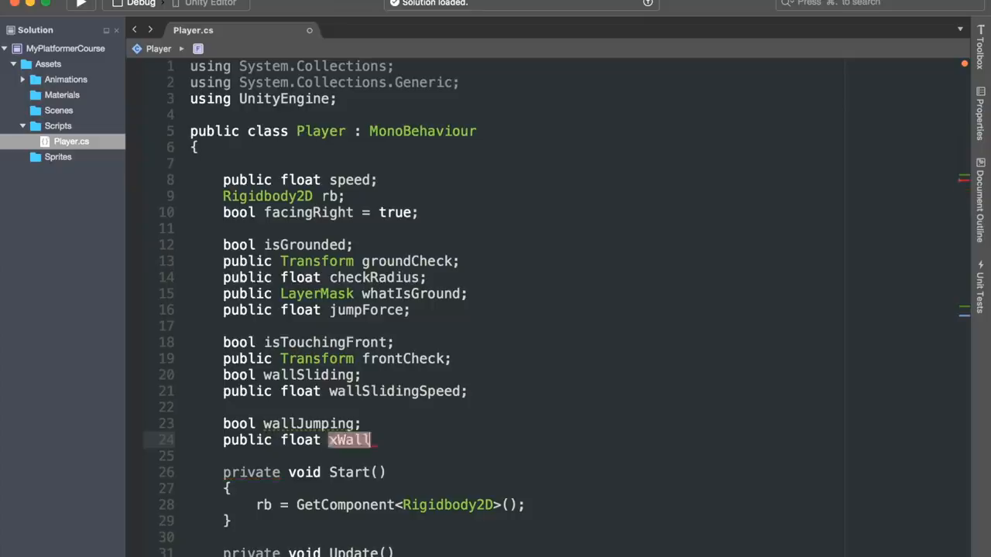
pyautogui.write('Force;')
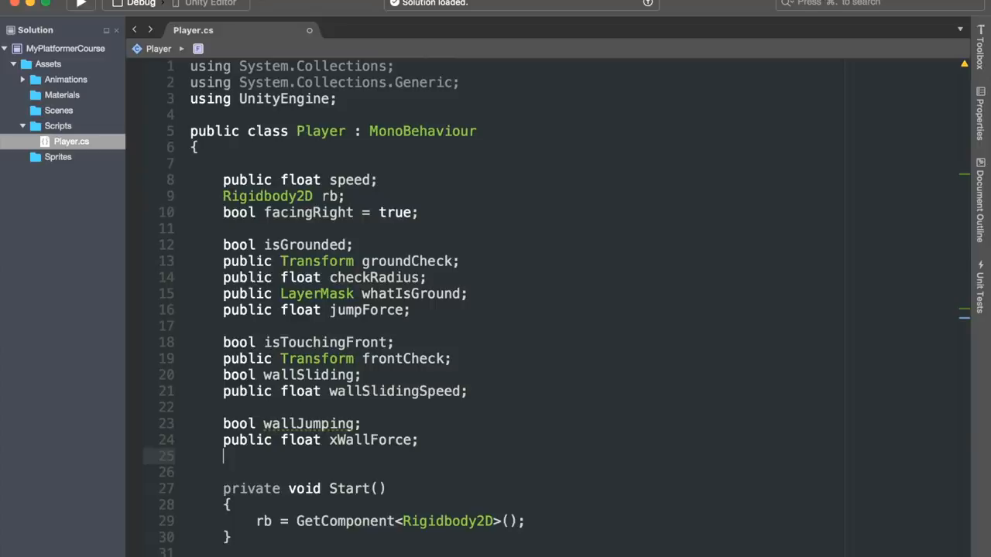
pyautogui.write('puli')
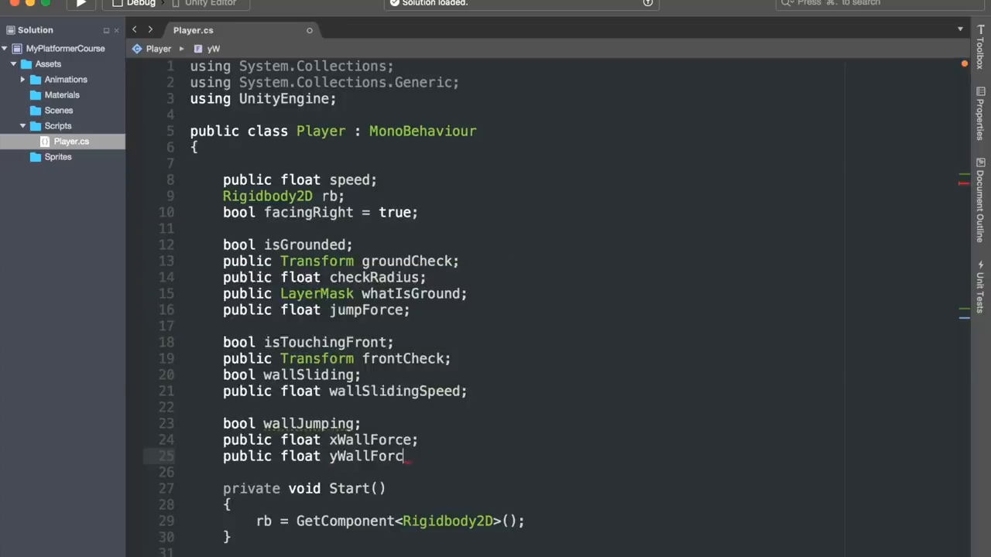
pyautogui.write('e;')
pyautogui.write('public float wallJu')
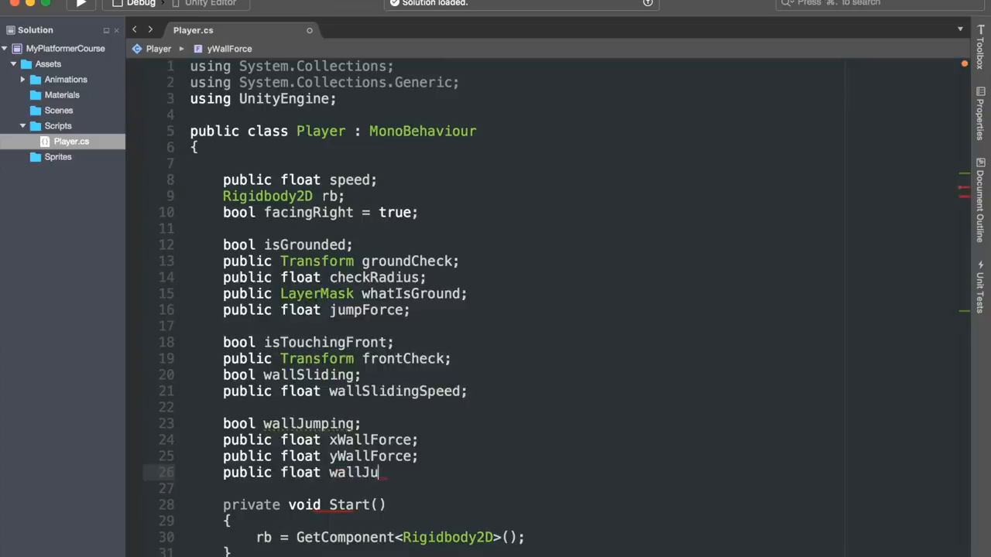
pyautogui.write('mpTime;')
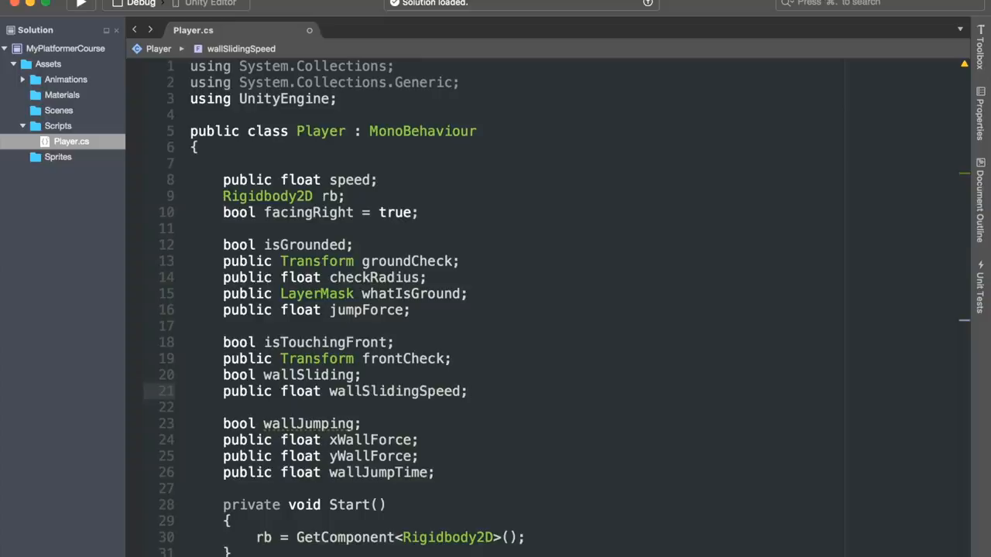
pyautogui.click(467, 392)
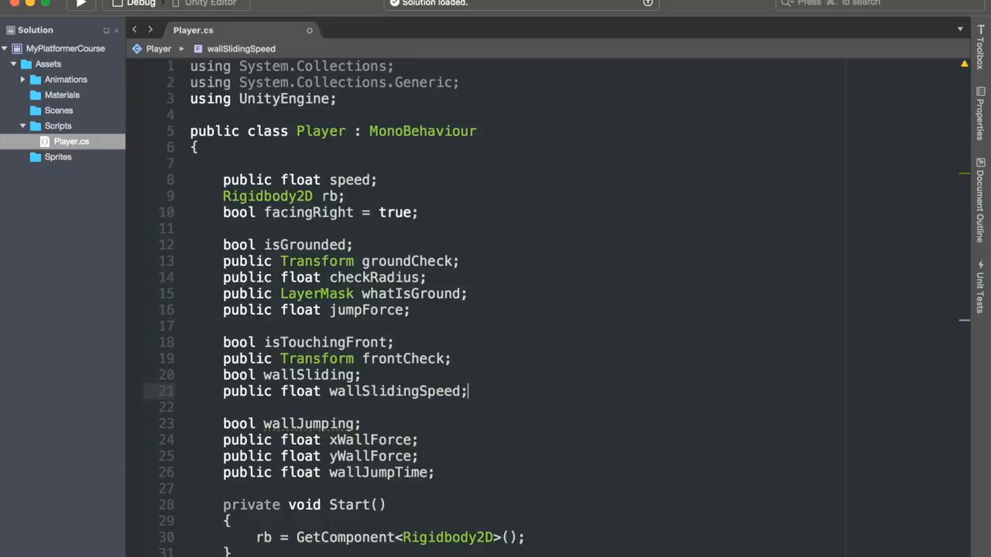
pyautogui.moveTo(493, 397)
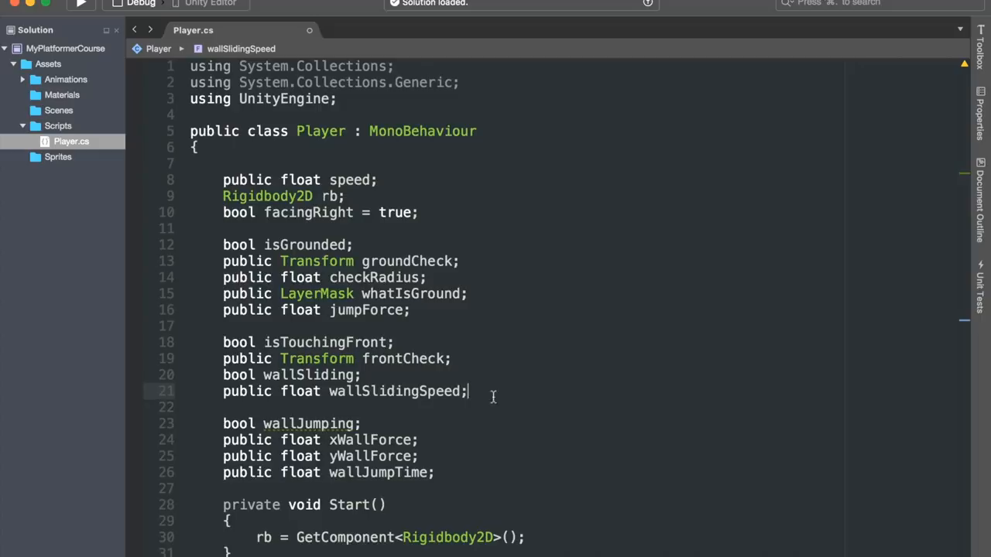
# - Set wallJumping = true when Input.GetKeyDown(KeyCode.UpArrow) and wallSliding == true
pyautogui.scroll(-3)
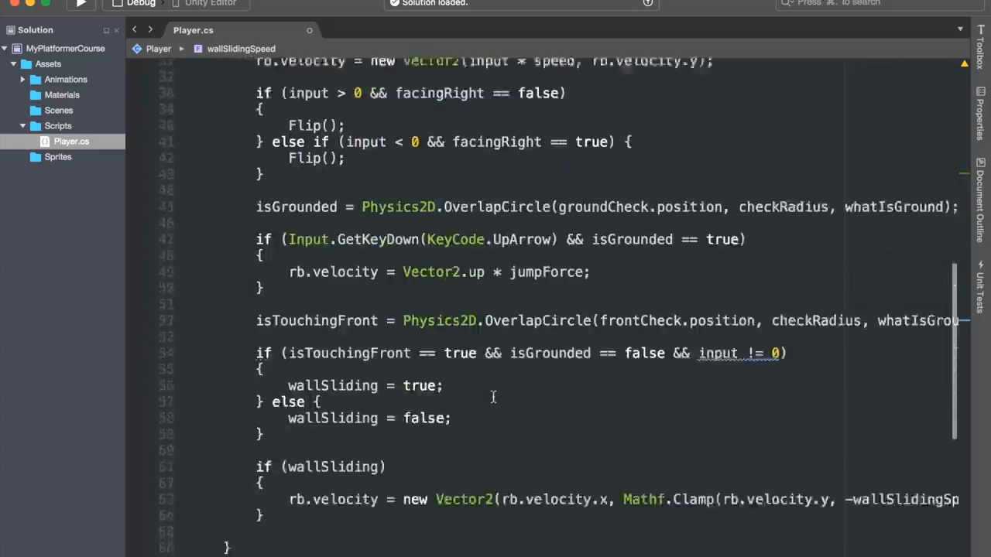
pyautogui.write('Input.GetKeyDown)')
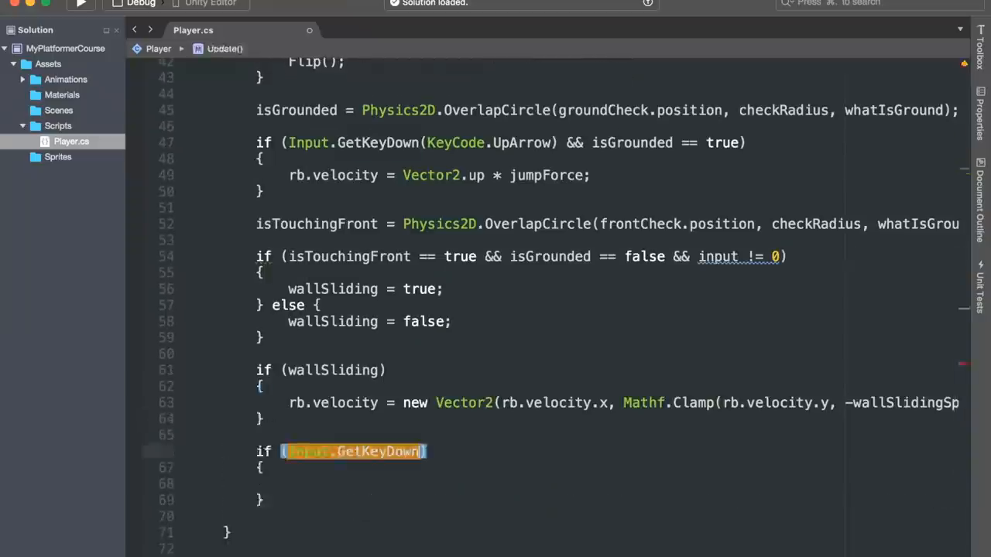
pyautogui.write('(KeyCode')
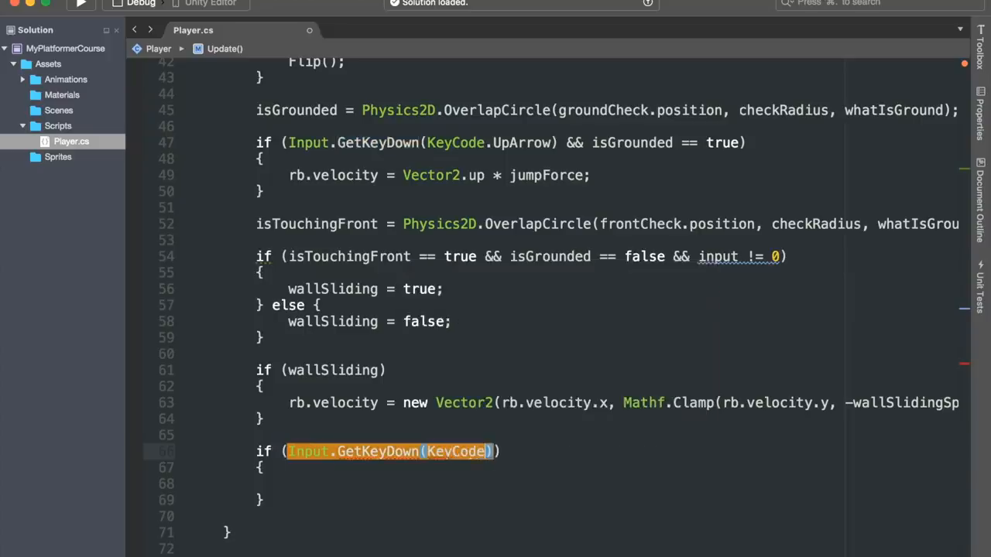
pyautogui.write('.UpArrow')
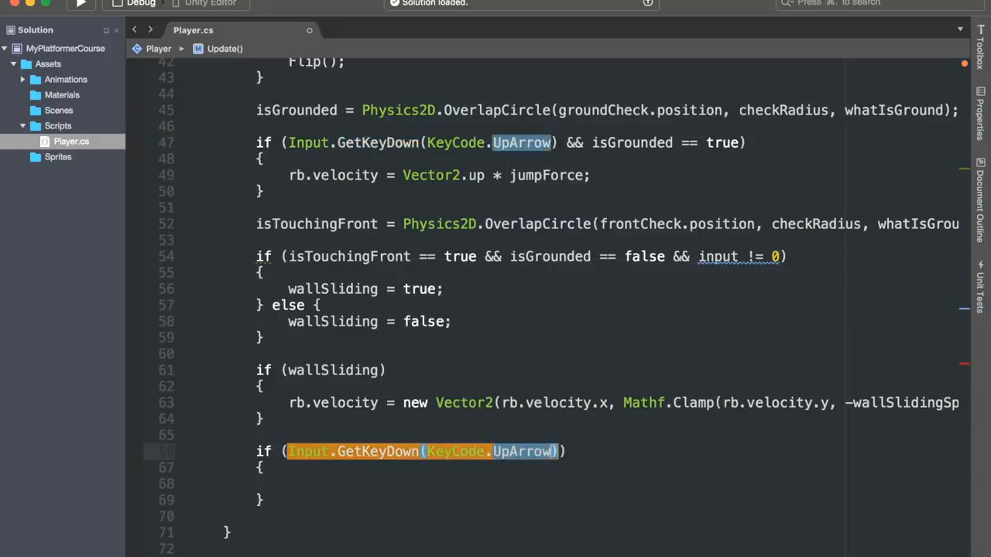
pyautogui.write('&& wallSliding ==')
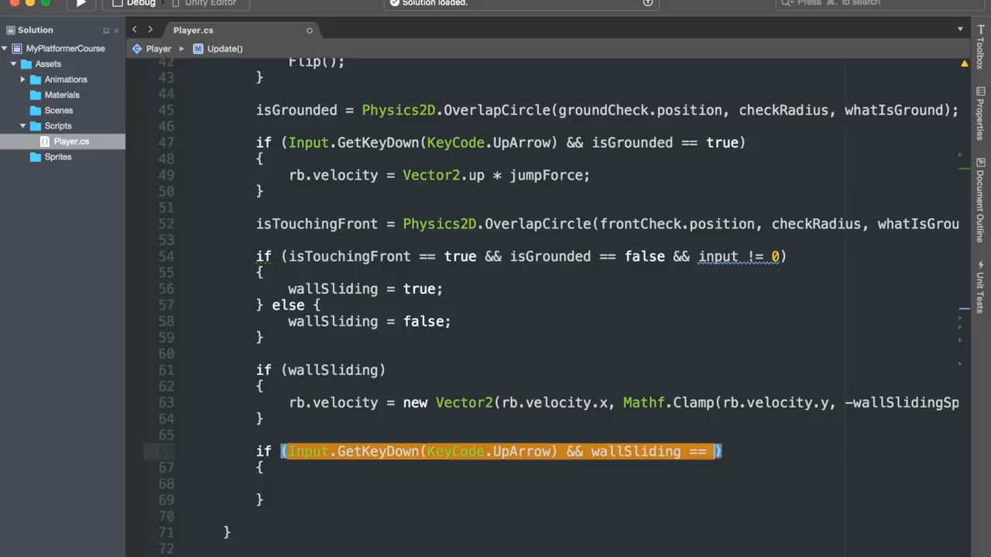
pyautogui.write('true')
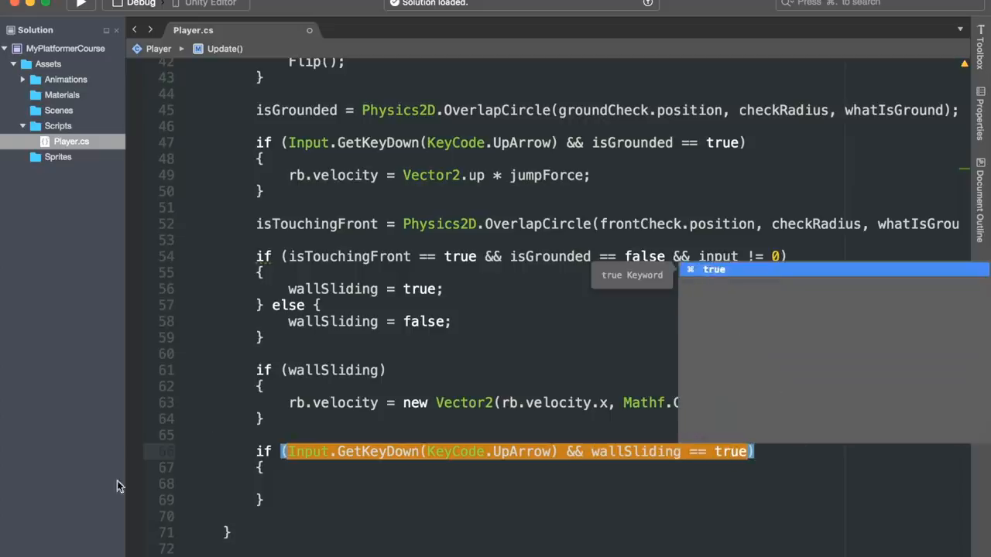
pyautogui.write('w')
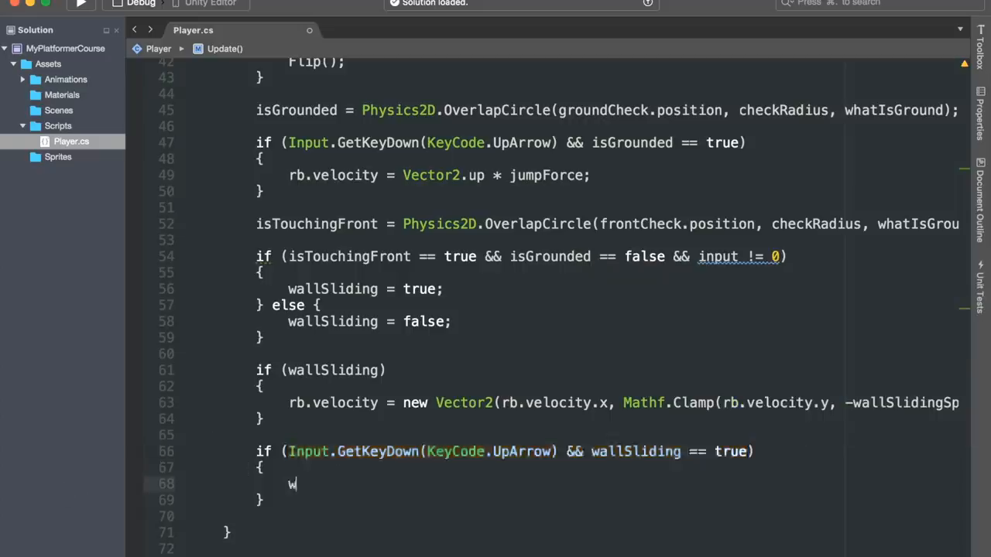
pyautogui.write('allJumping')
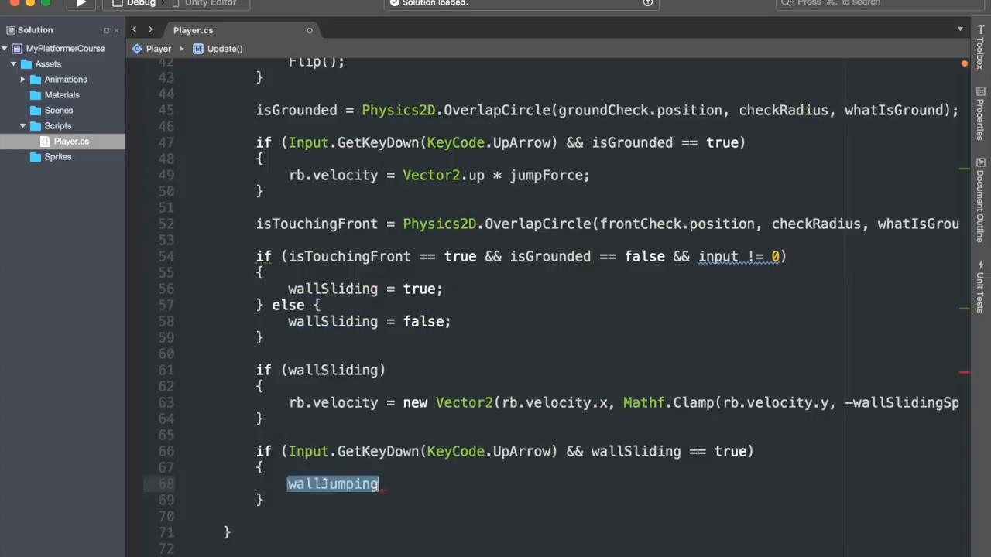
pyautogui.write('= true:')
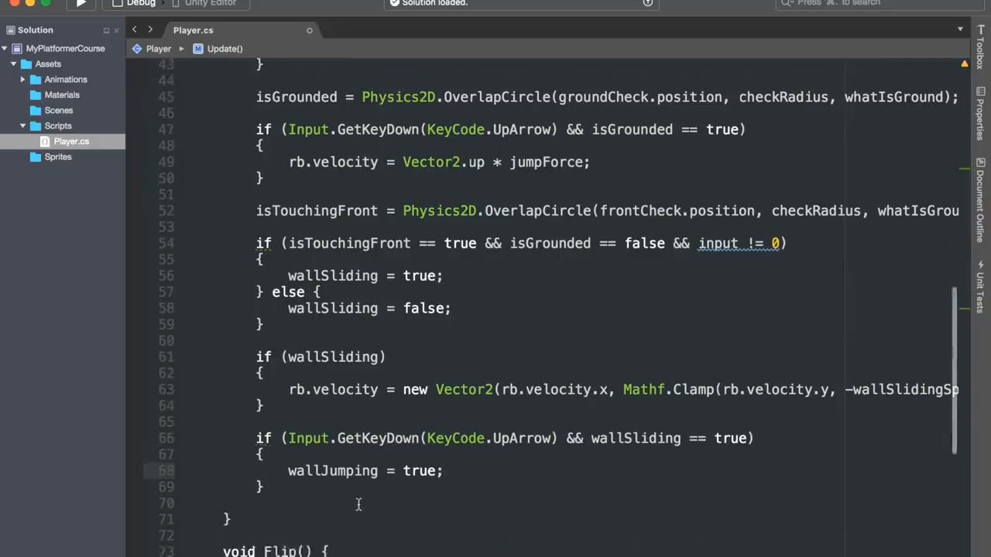
pyautogui.scroll(-3)
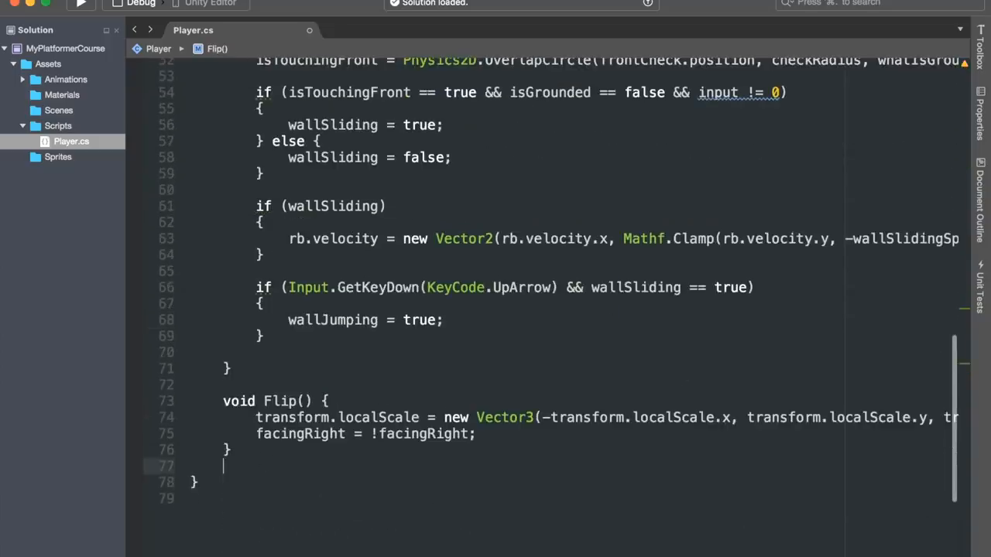
# - Add a void SetWallJumpingToFalse() method that sets wallJumping to false
pyautogui.write('void')
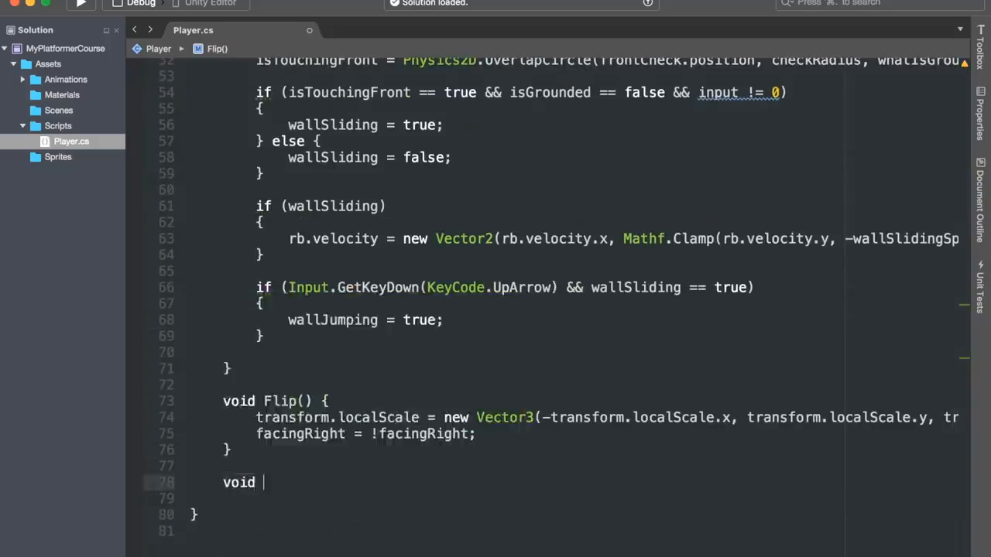
pyautogui.write('SetWallJumpingToFalse()')
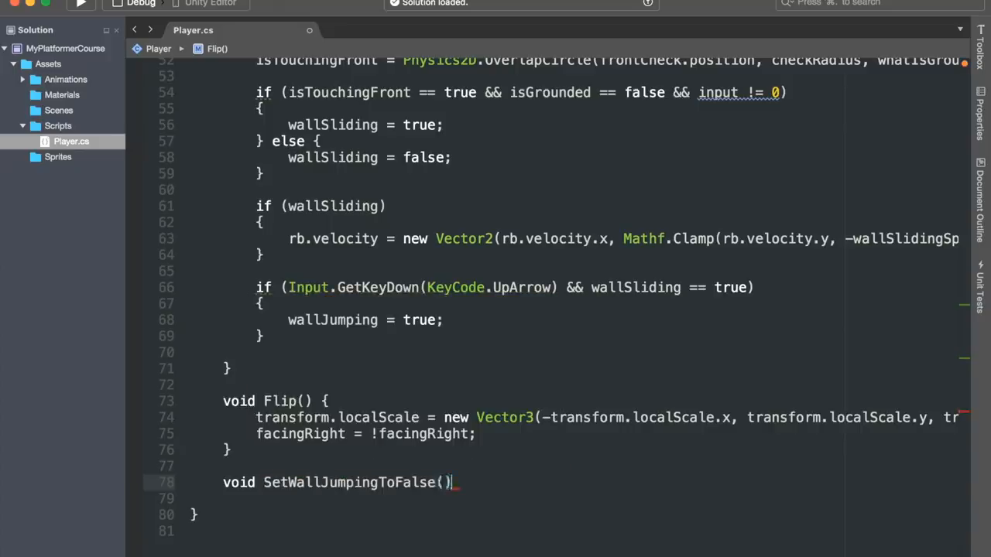
pyautogui.write('wallJumping = false;')
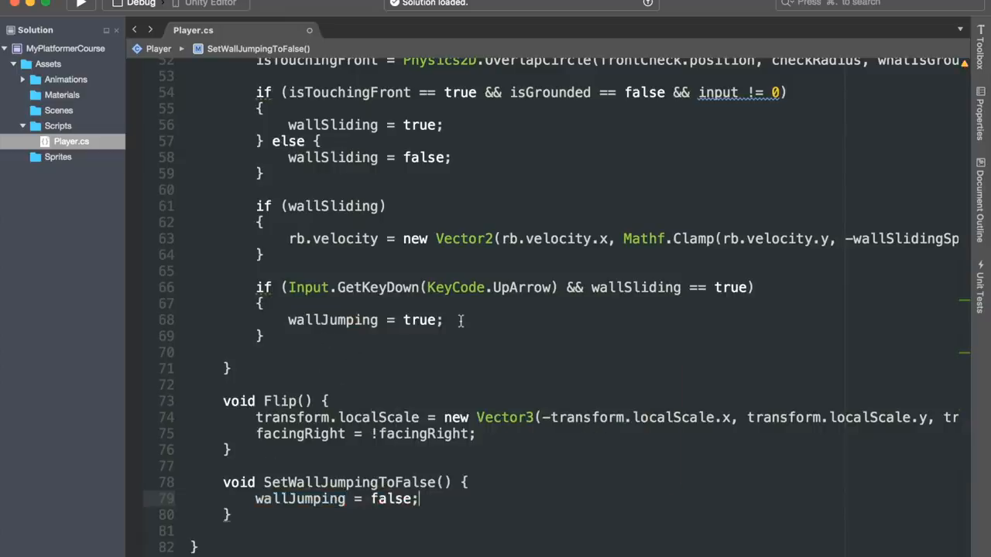
# - Call Invoke("SetWallJumpingToFalse", wallJumpTime) right after wallJumping is set true
pyautogui.write('In')
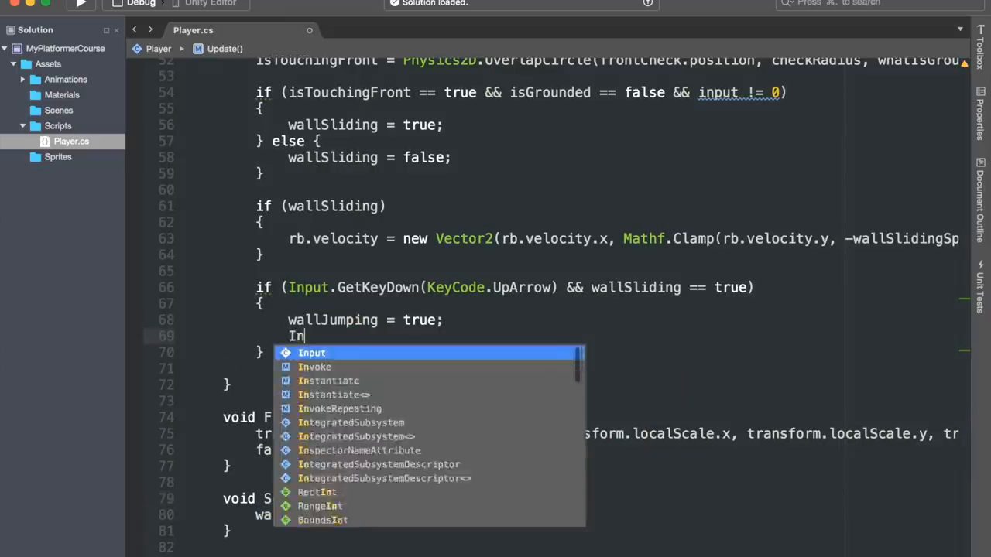
pyautogui.click(314, 366)
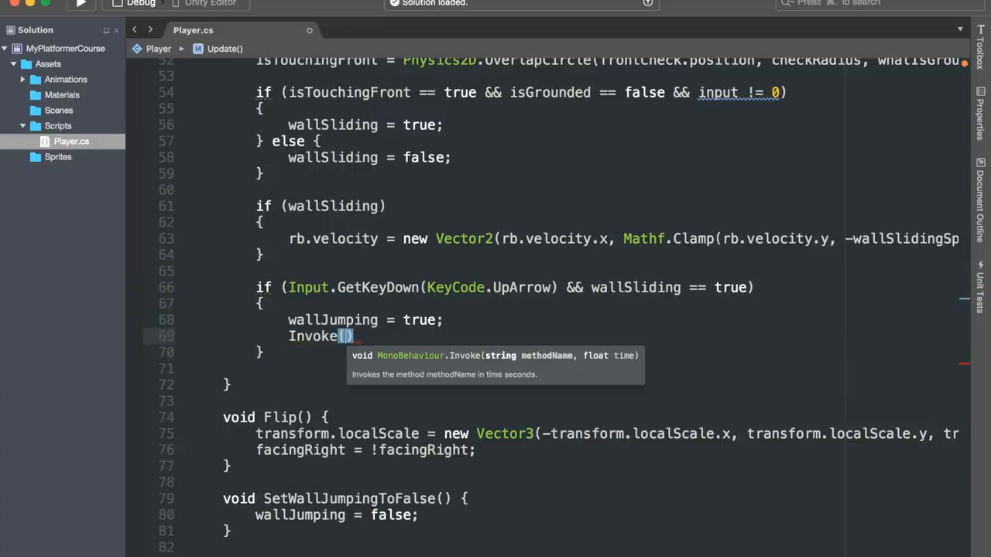
pyautogui.write('"Set"')
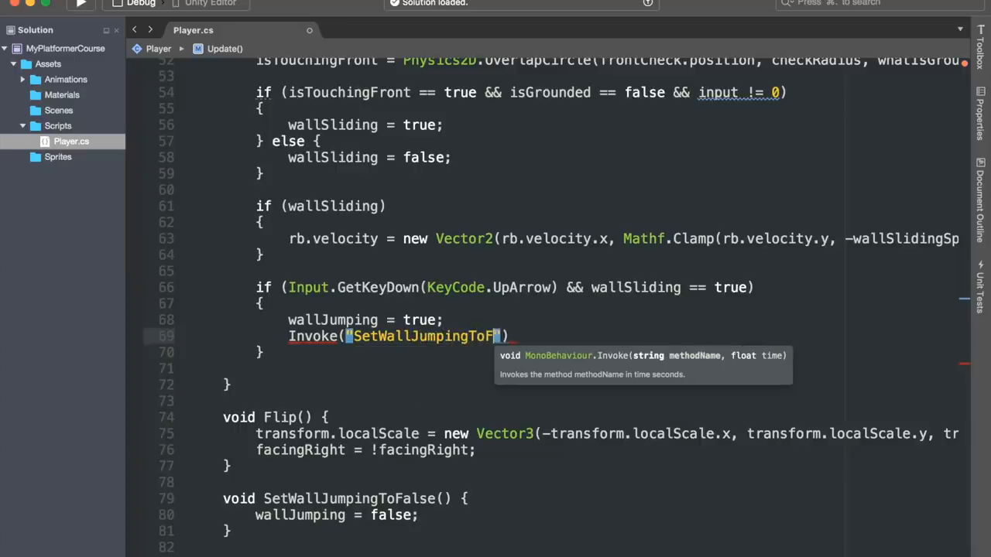
pyautogui.write('alse')
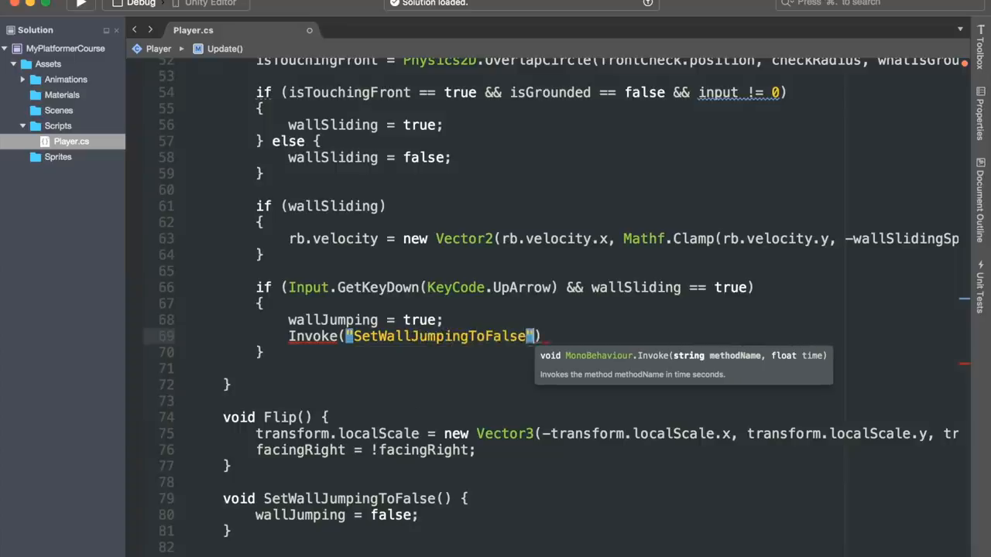
pyautogui.write(', w')
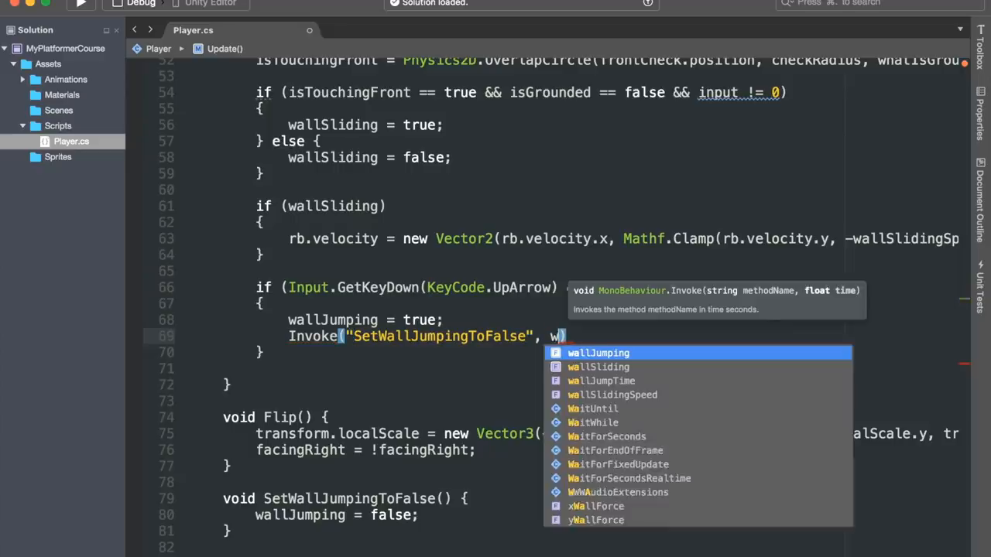
pyautogui.write('allJumpTime')
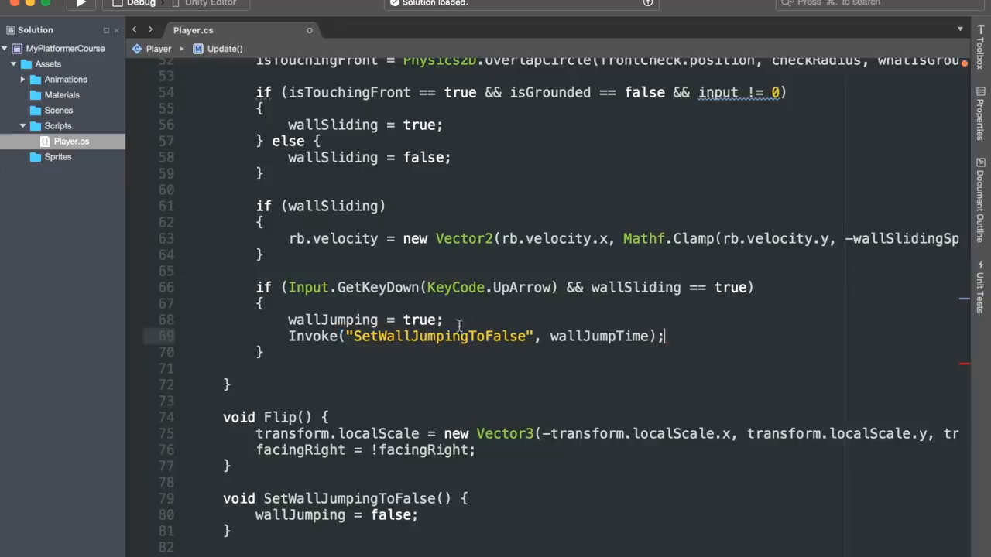
pyautogui.write('if')
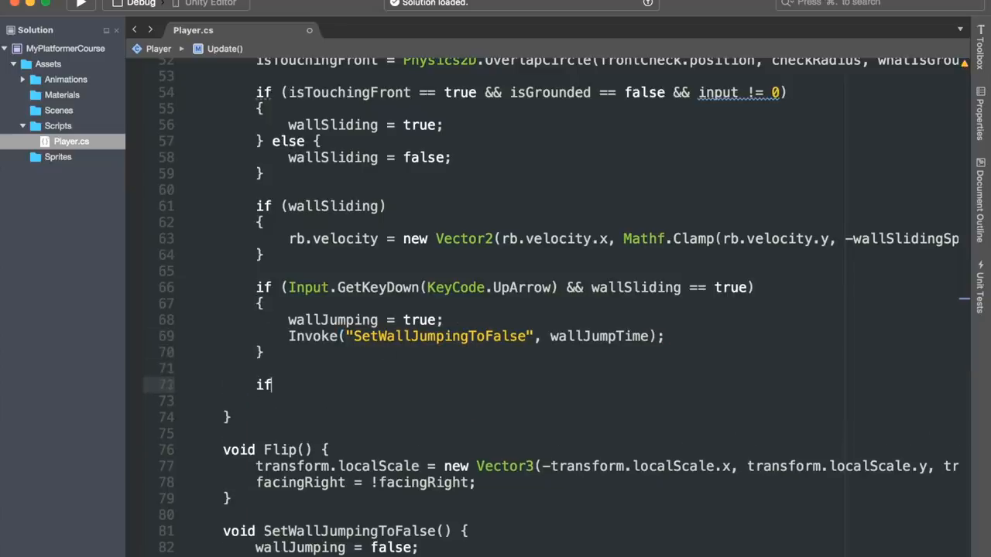
# - When wallJumping is true, set rb.velocity to new Vector2(xWallForce * -input, yWallForce)
pyautogui.write('(wallJumping == true')
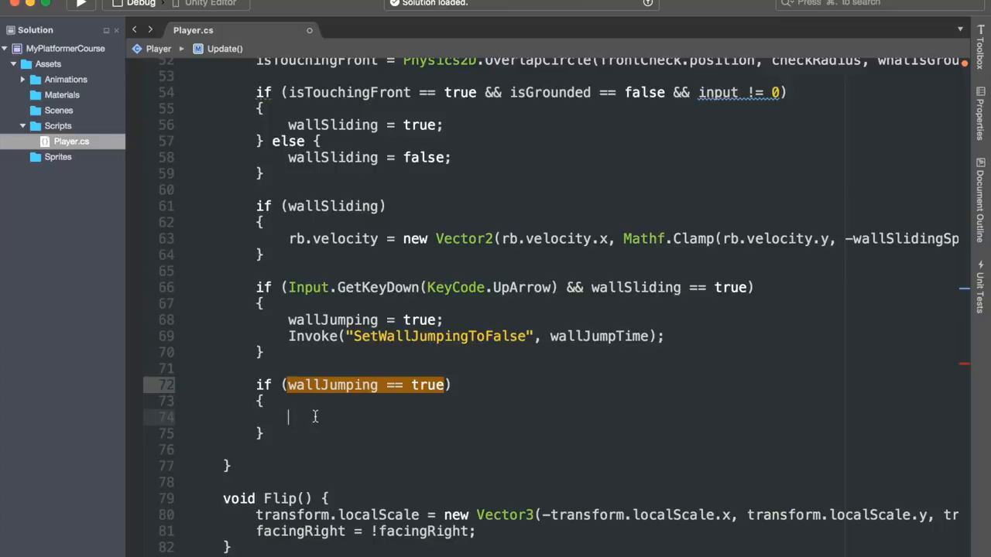
pyautogui.write('rb.velocity = ne')
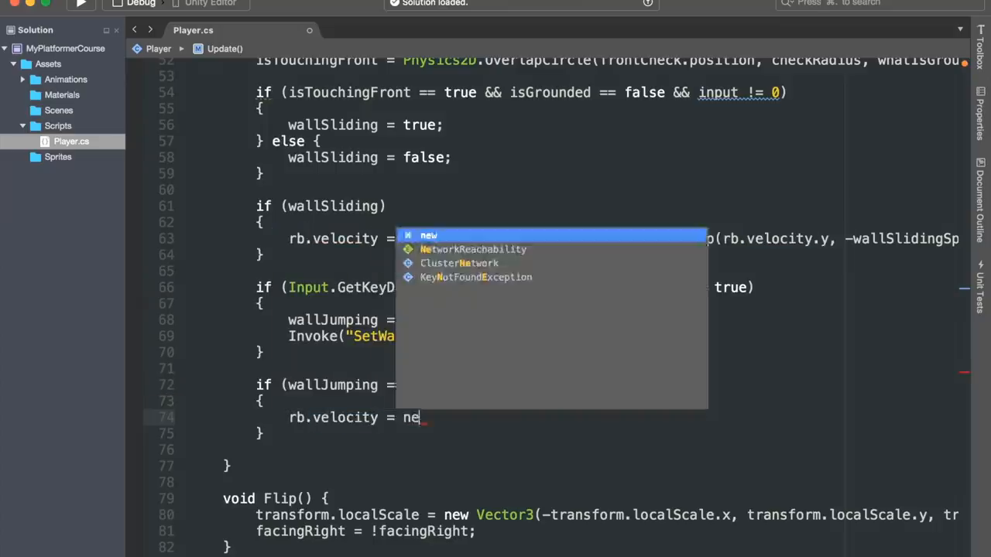
pyautogui.write('w Vector2(')
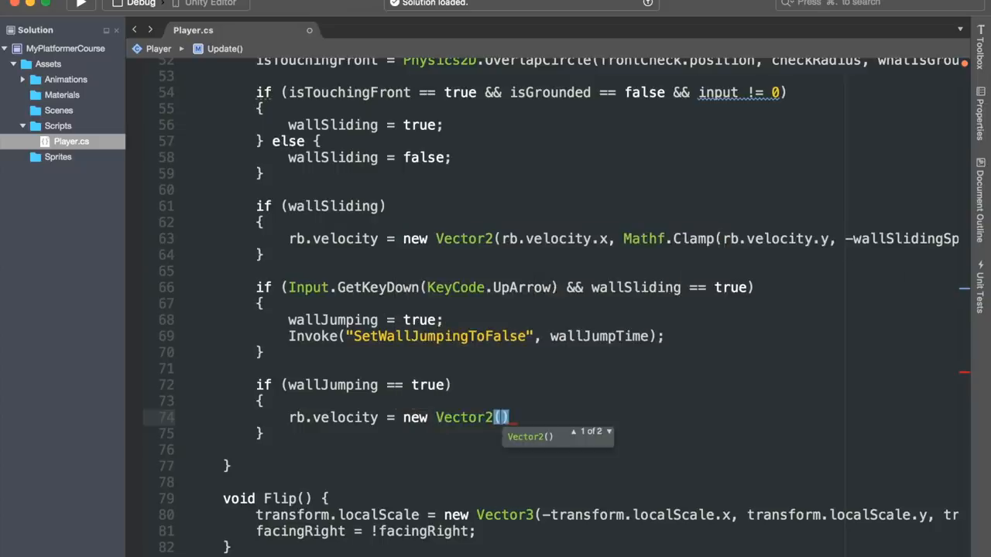
pyautogui.write('xWallForce *')
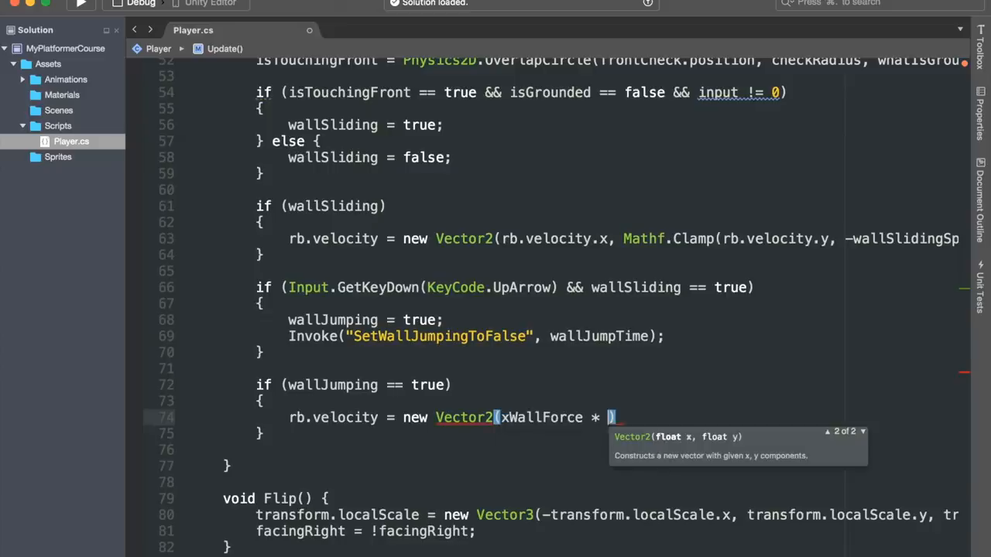
pyautogui.write('-input')
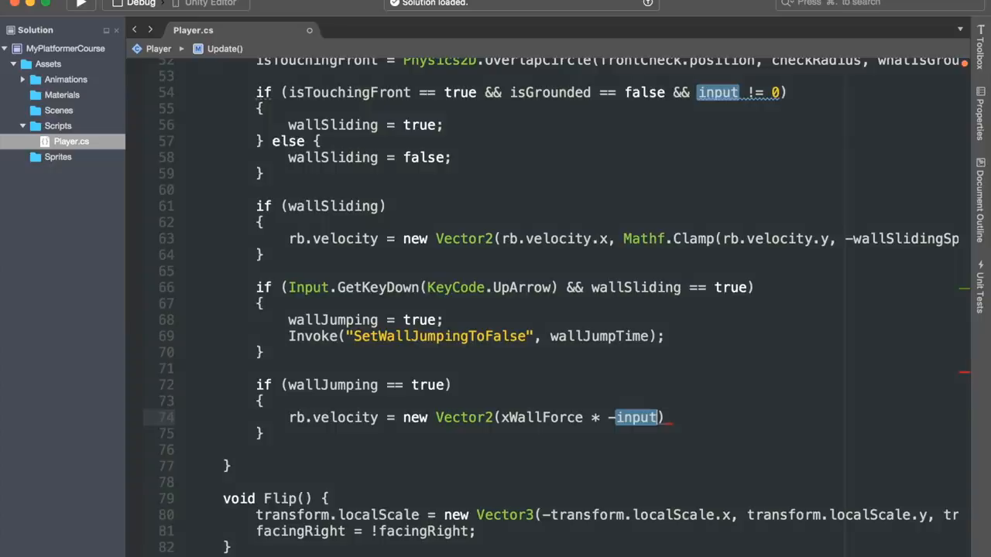
pyautogui.write(', yWa')
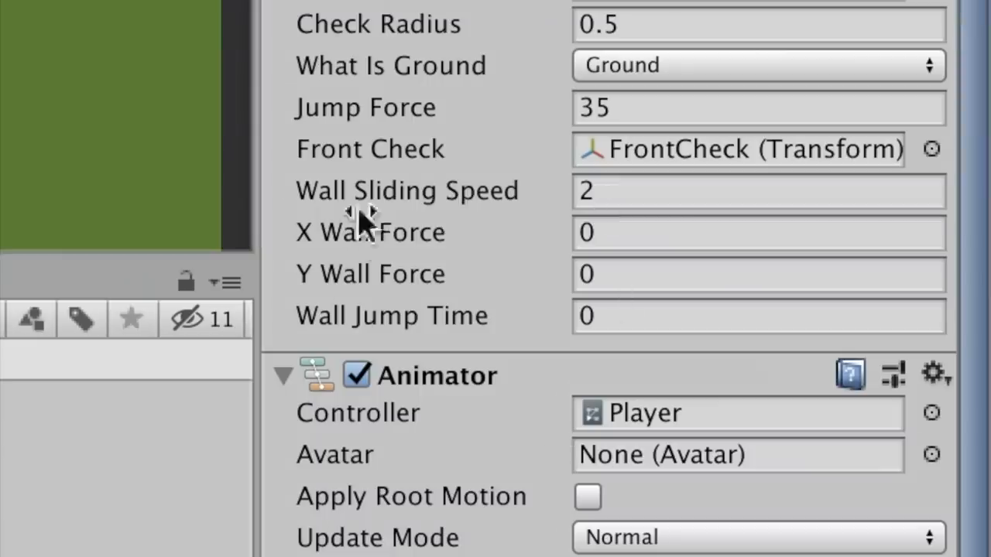
pyautogui.moveTo(538, 368)
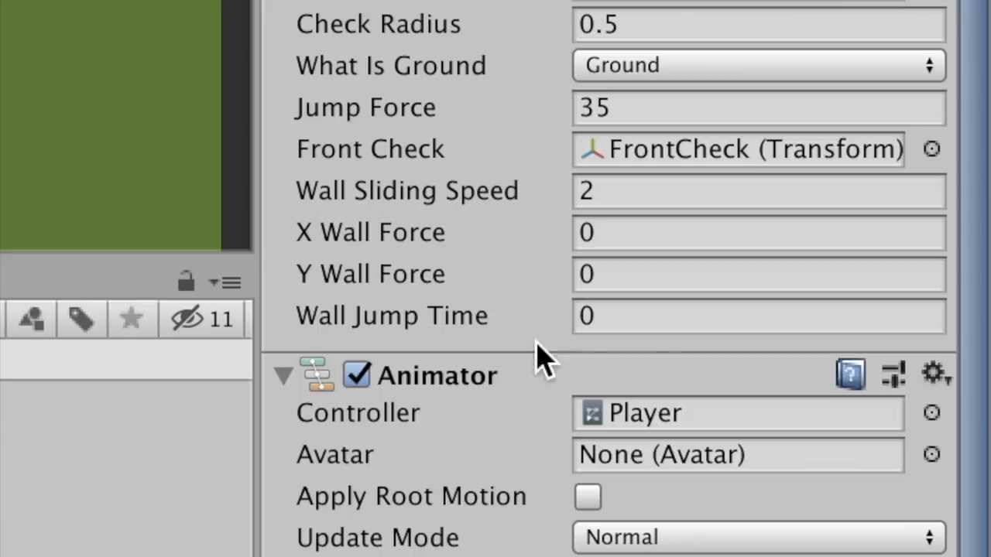
pyautogui.moveTo(619, 325)
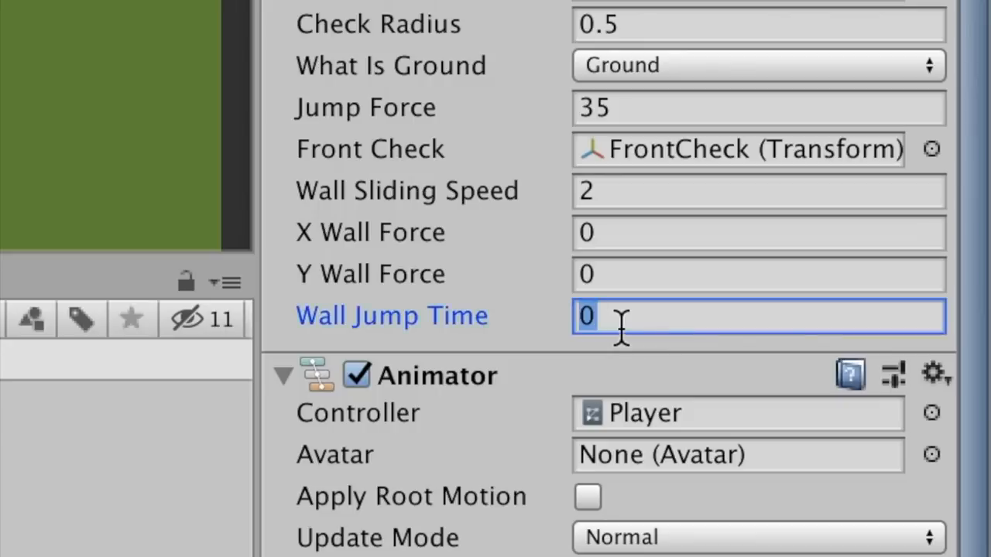
# - Enter Wall Jump Time 0.05 and X Wall Force 15 on the Player component
pyautogui.write('0.05')
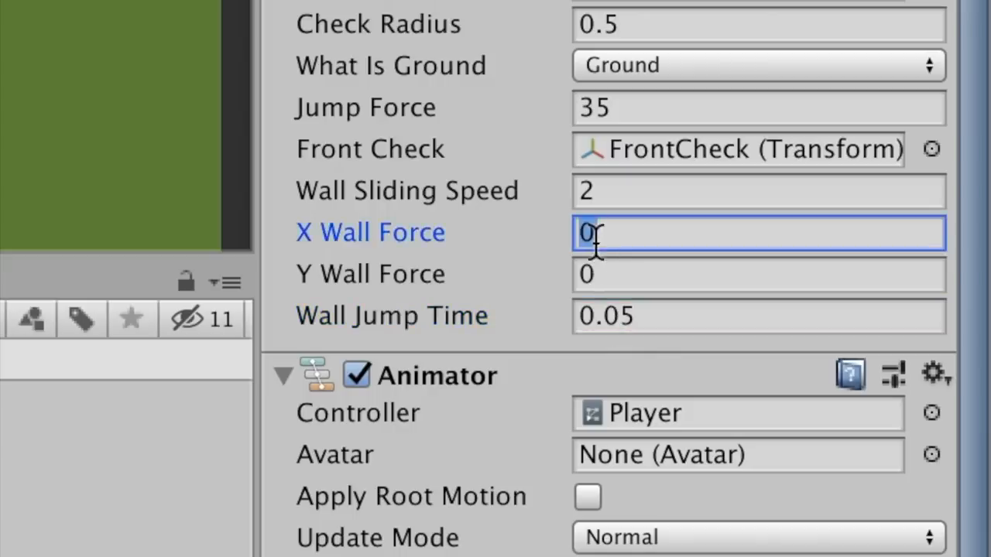
pyautogui.write('15')
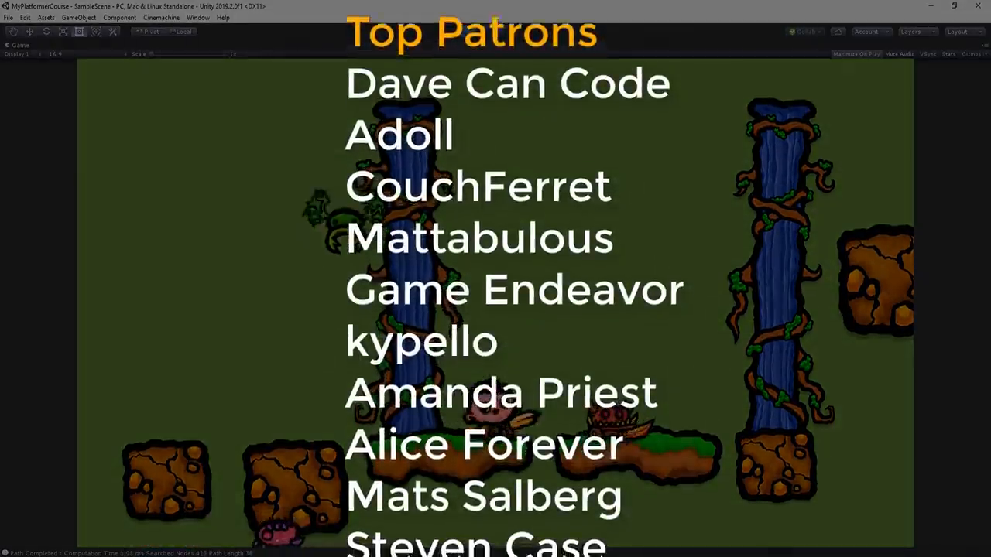
# - Scroll down while the game runs to test the player's wall jump between pillars
pyautogui.scroll(-3)
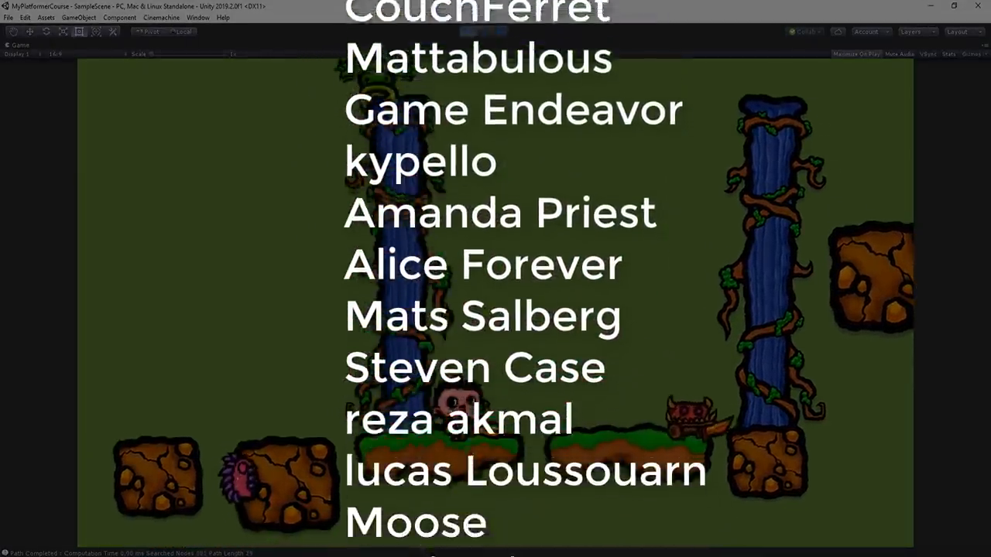
pyautogui.scroll(-3)
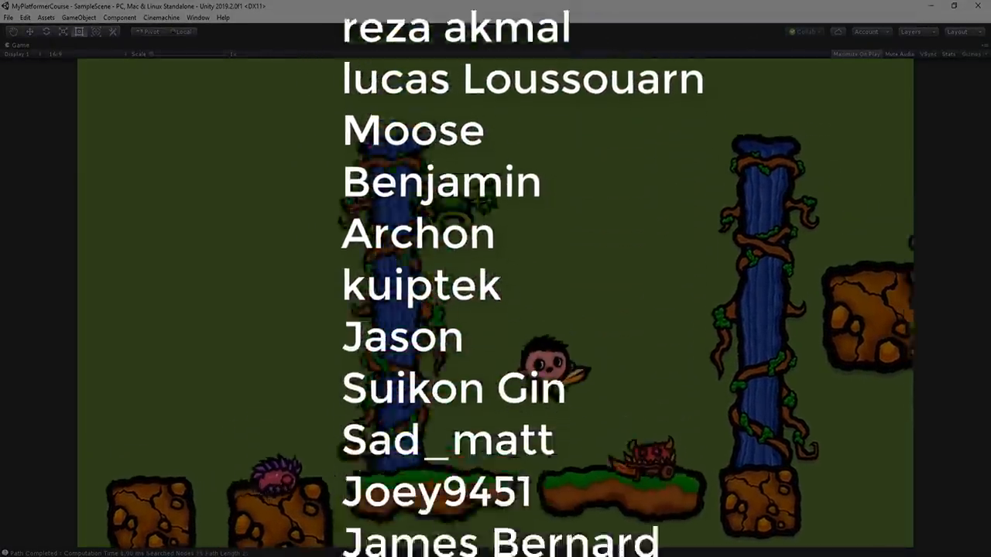